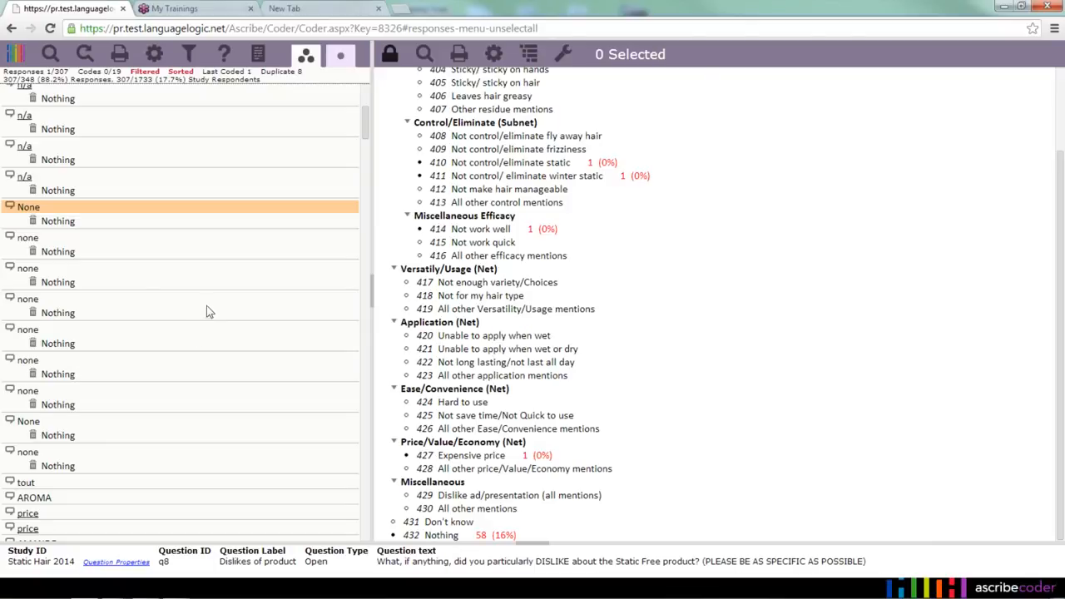
mouse_move(222, 287)
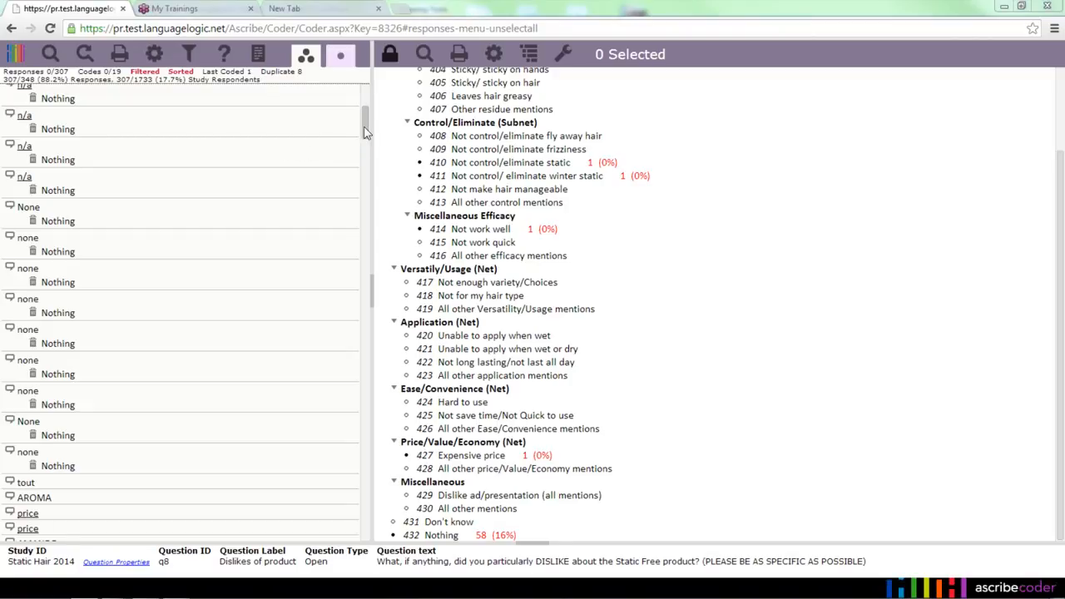
Scroll through the filtered q8 responses while coding 'nothing' answers as 432 Nothing.
scroll(down, 3)
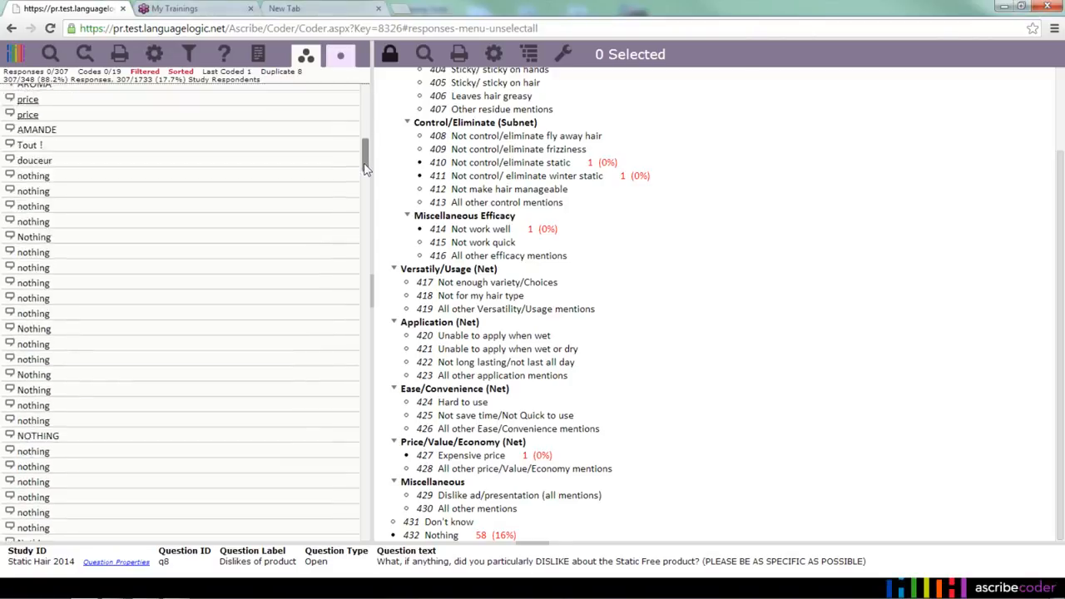
scroll(down, 3)
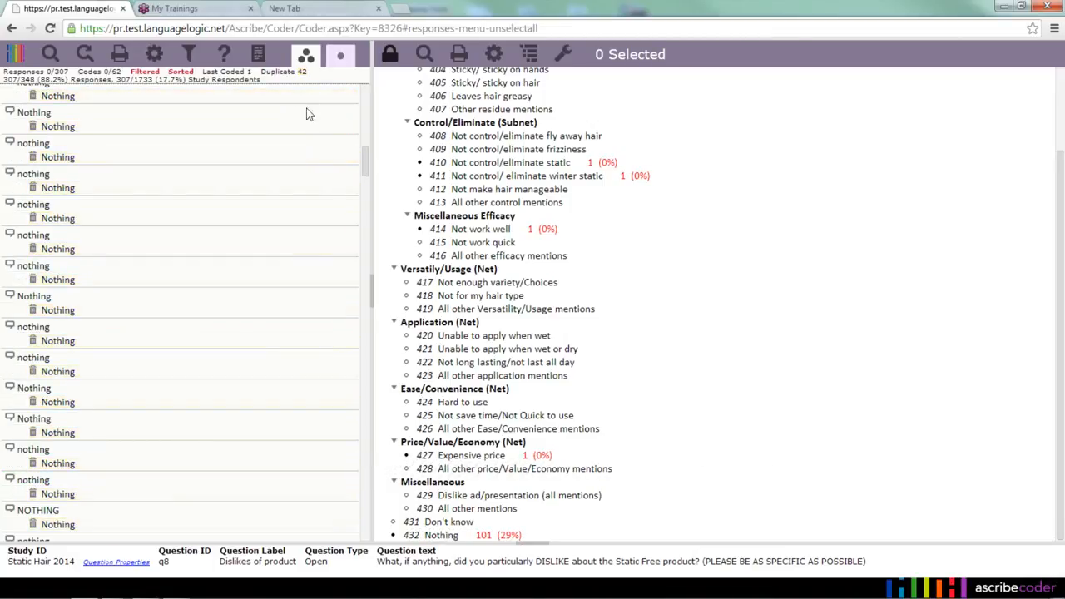
mouse_move(320, 235)
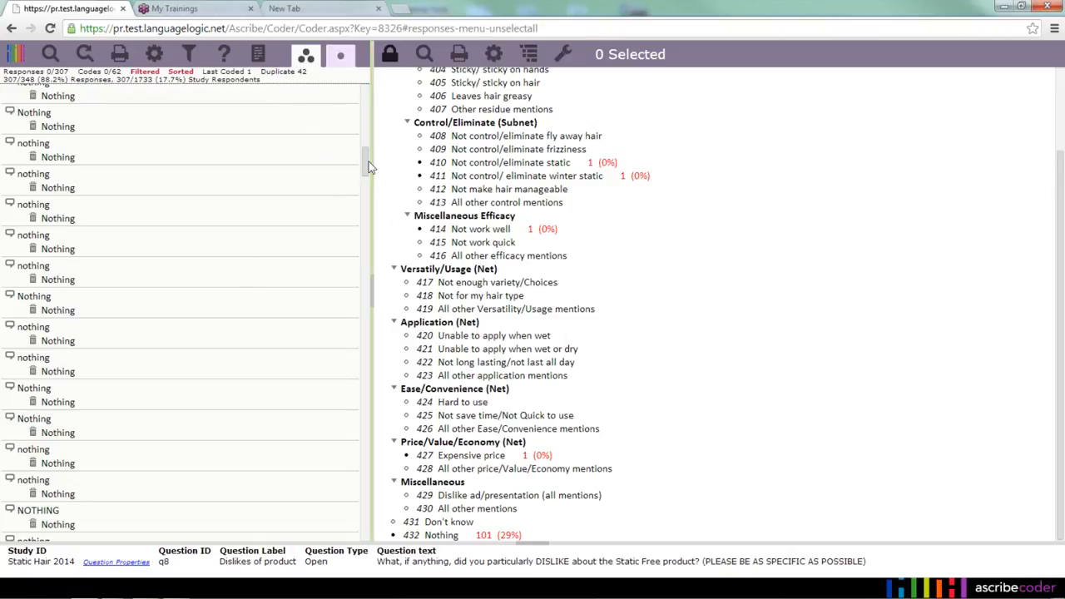
scroll(down, 3)
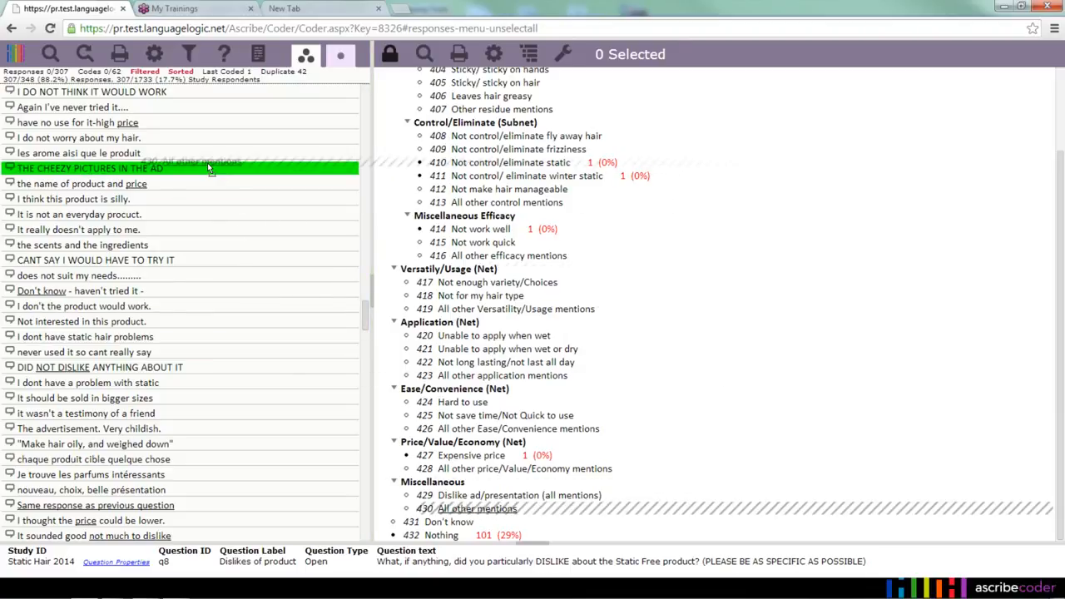
Apply 430 All other mentions to the never-tried-it response, removing it from the cheezy pictures response.
click(200, 161)
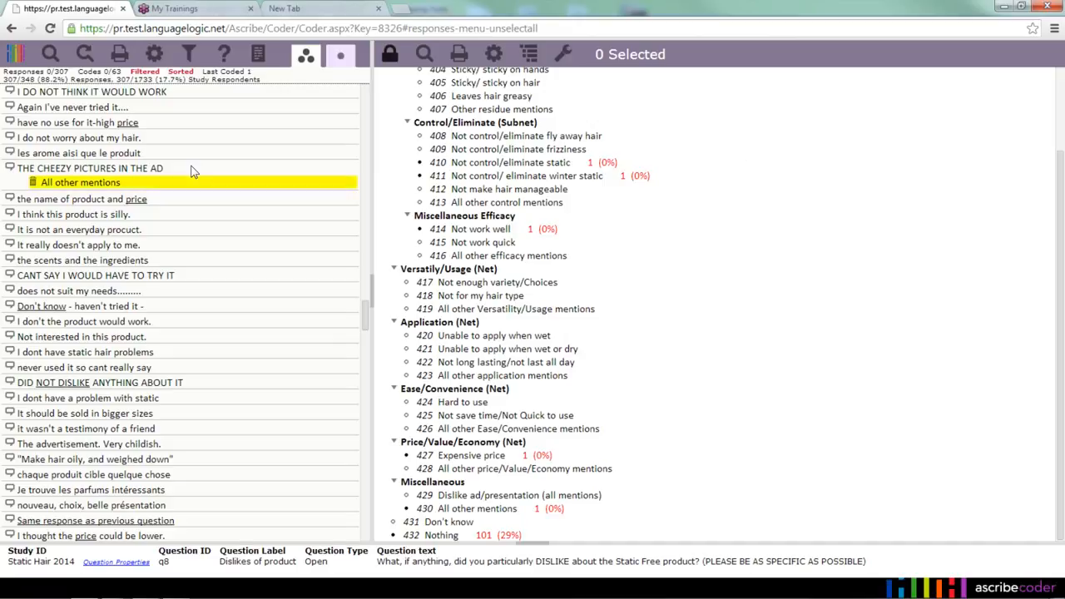
click(80, 182)
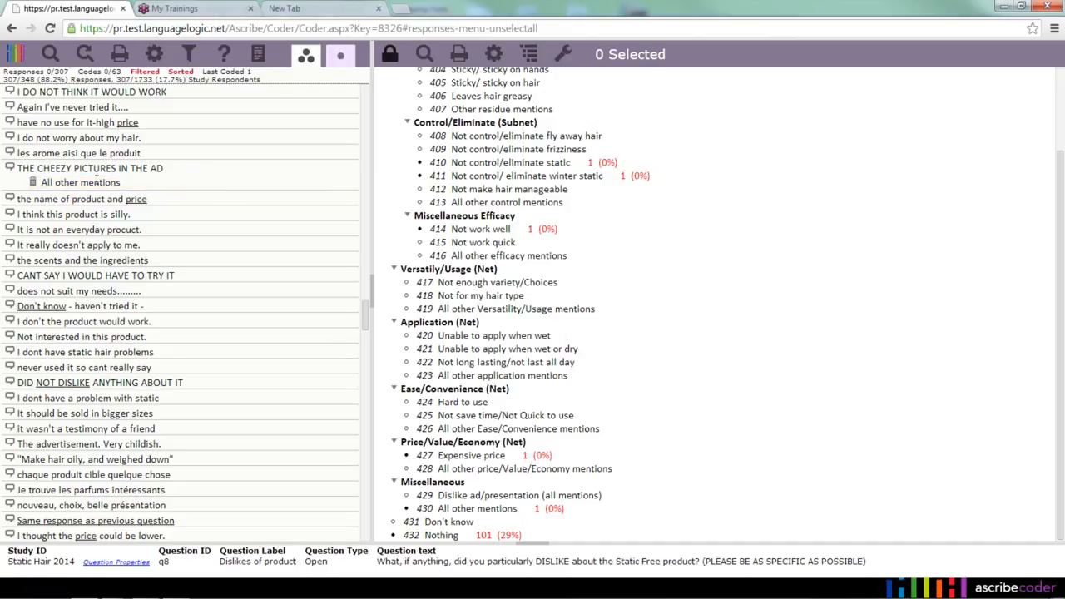
click(72, 107)
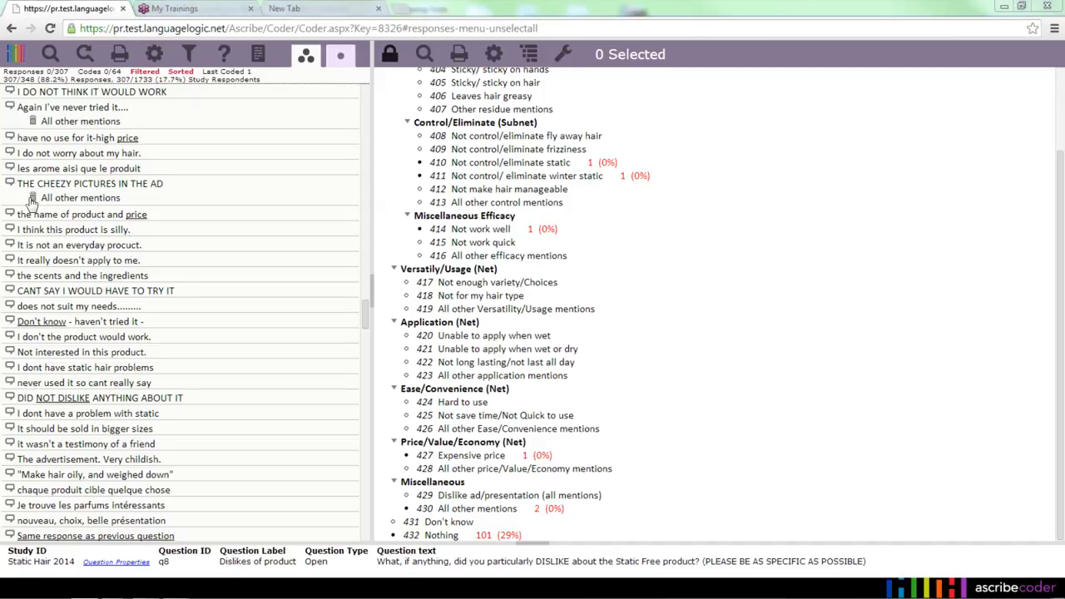
mouse_move(31, 200)
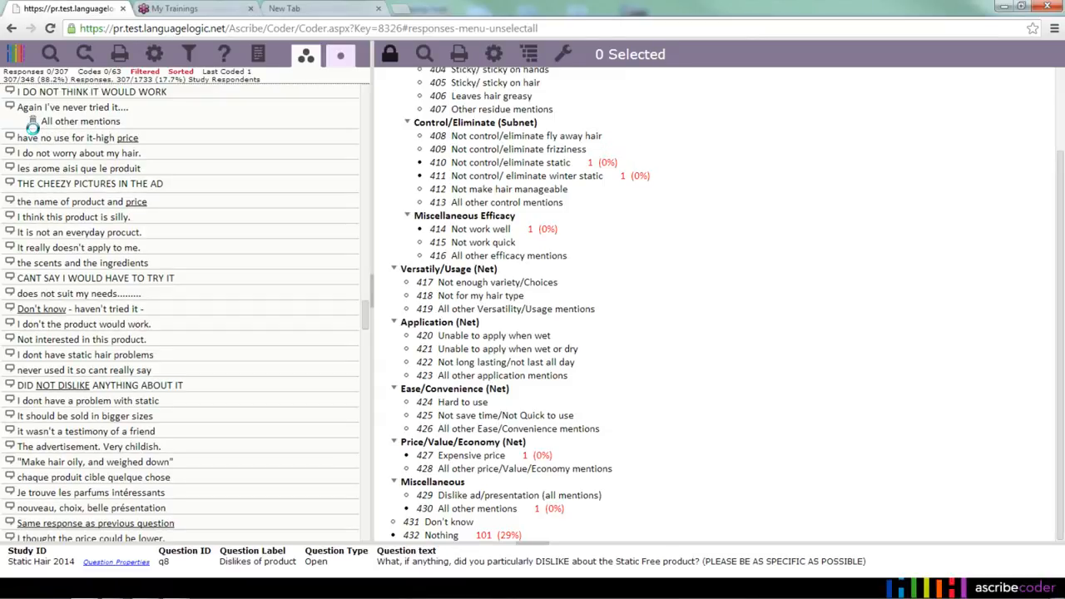
click(80, 121)
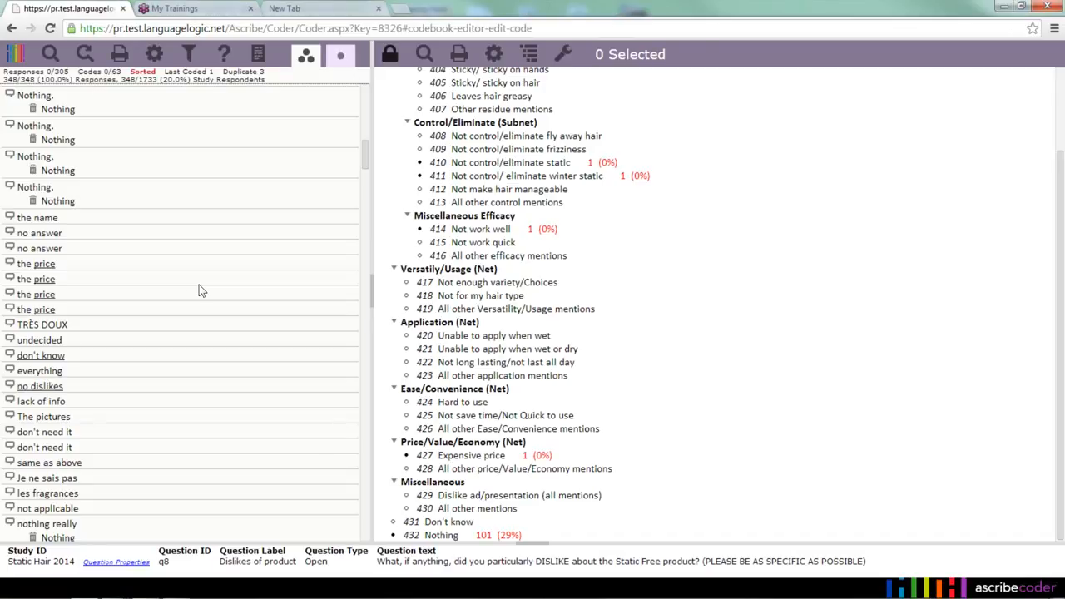
right_click(471, 455)
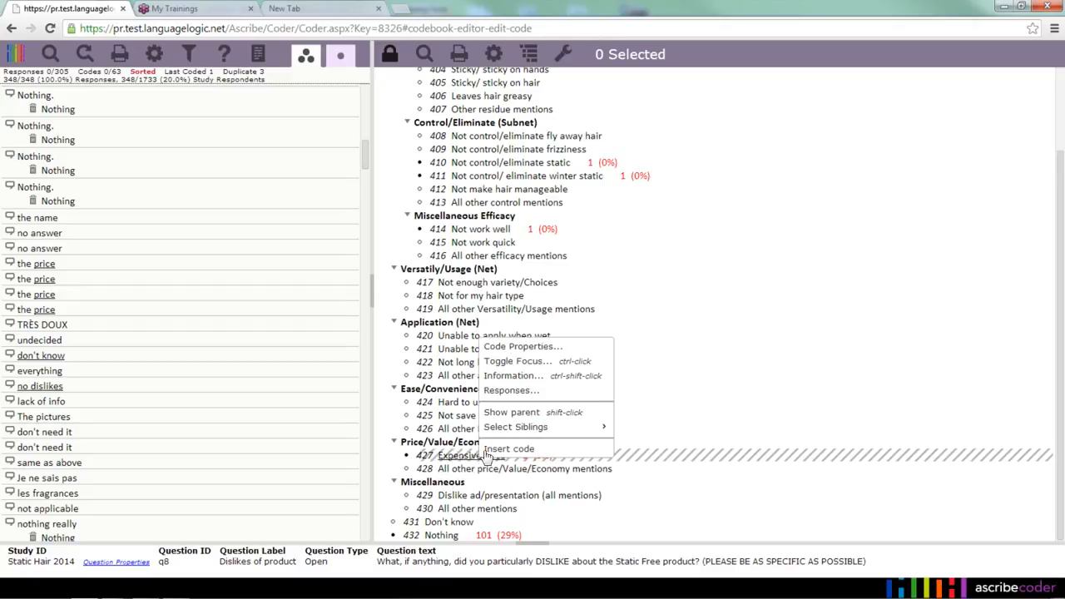
click(524, 346)
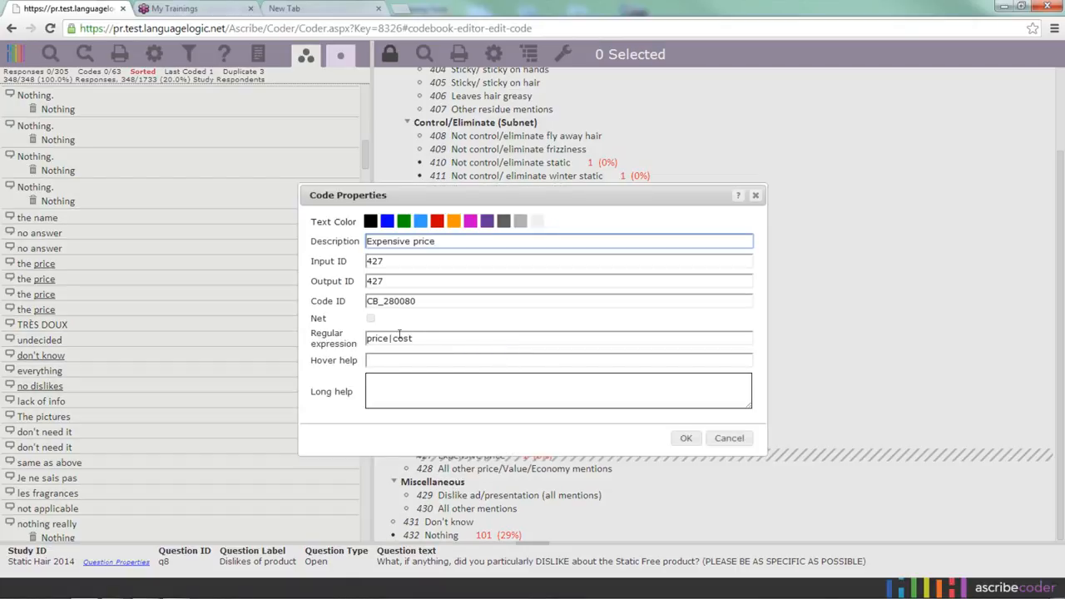
double_click(377, 338)
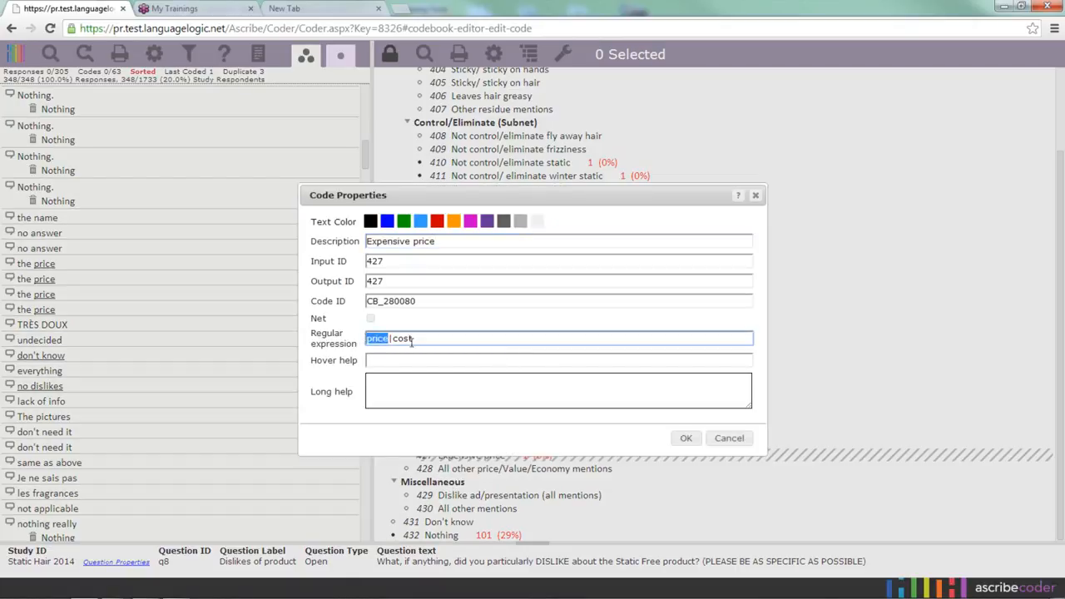
double_click(402, 338)
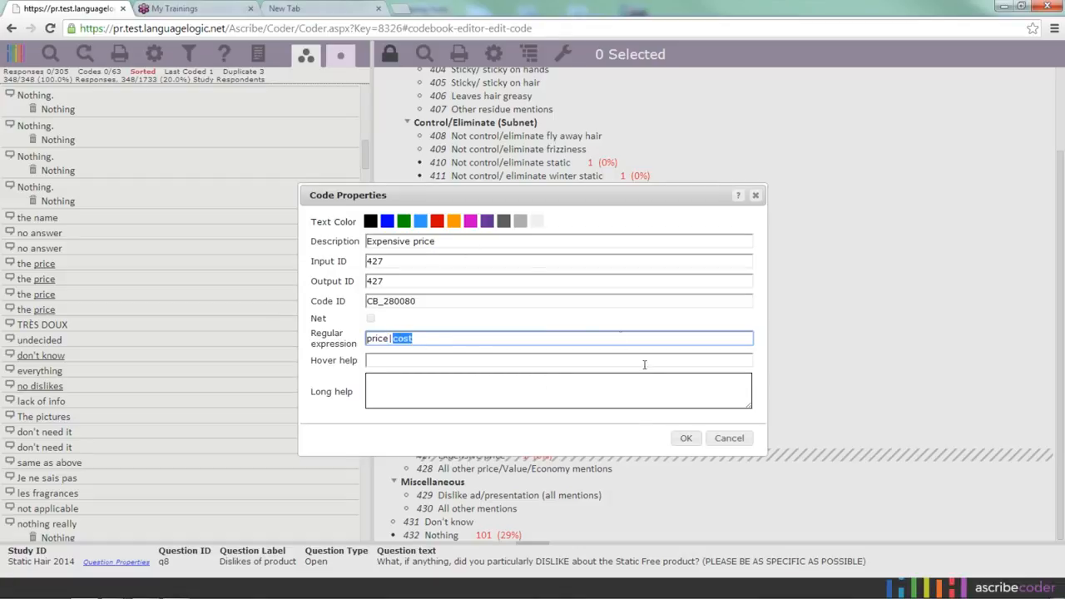
click(729, 438)
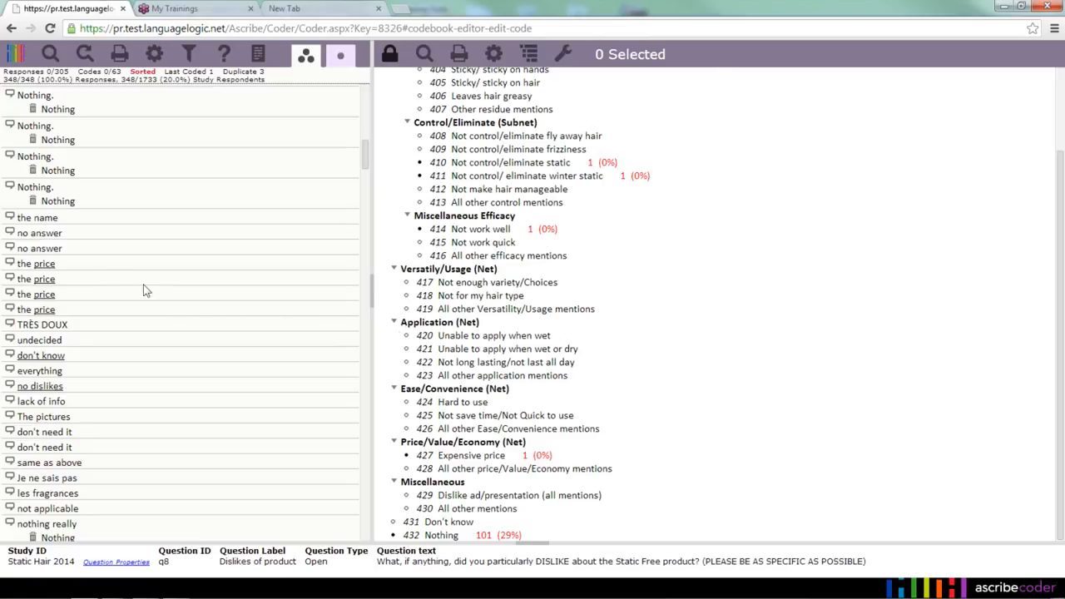
mouse_move(44, 263)
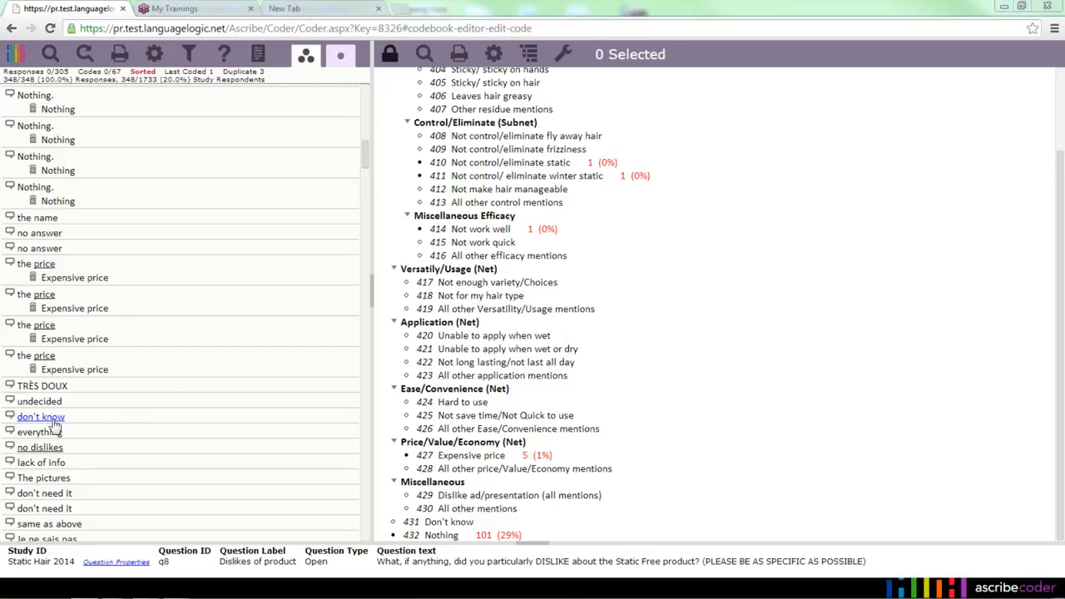
mouse_move(40, 416)
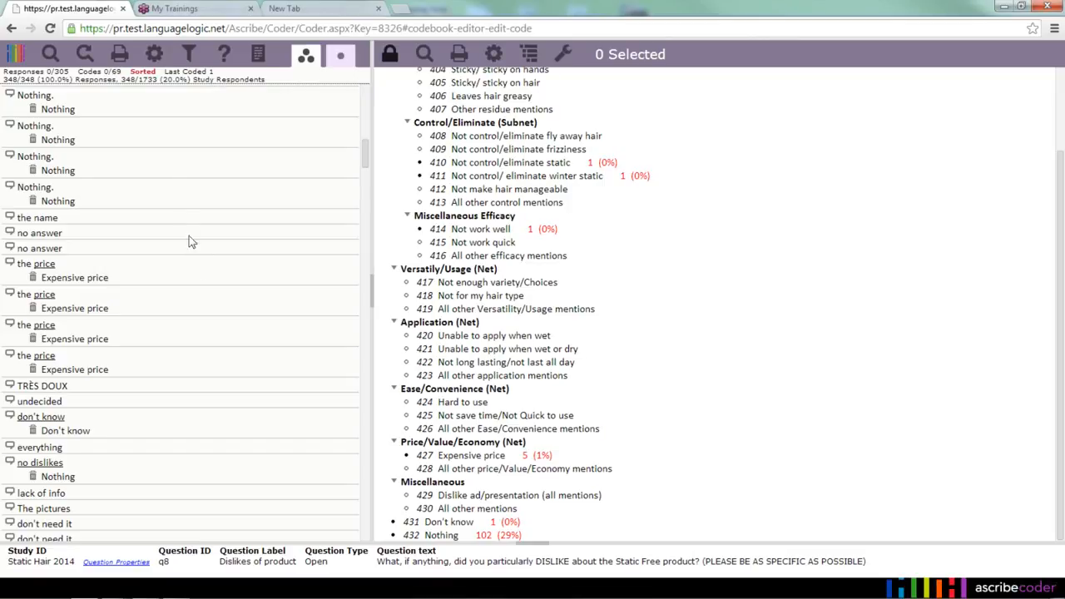
Code 'the price' as 427 Expensive price, 'don't know' as 431, 'no dislikes' as 432 Nothing.
click(153, 54)
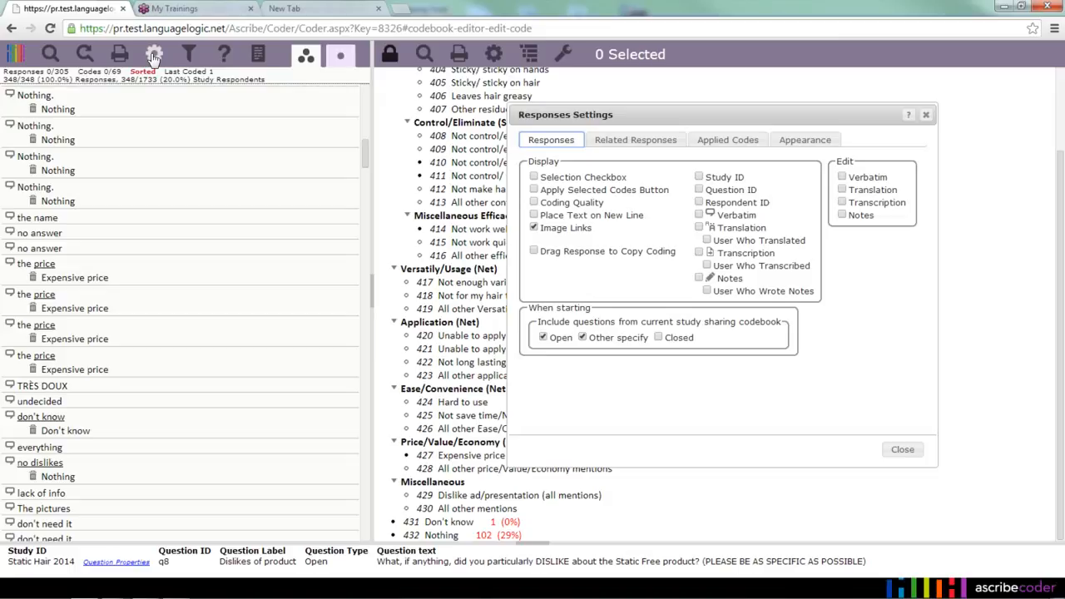
mouse_move(491, 214)
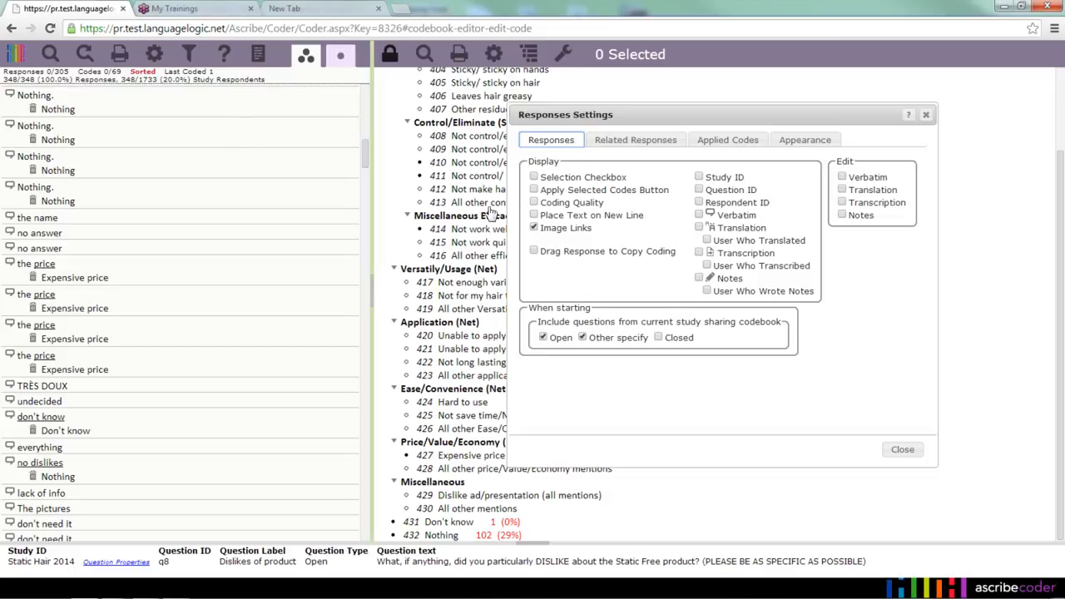
Display Study ID, Question ID and Respondent ID beside each response via Responses Settings.
click(699, 177)
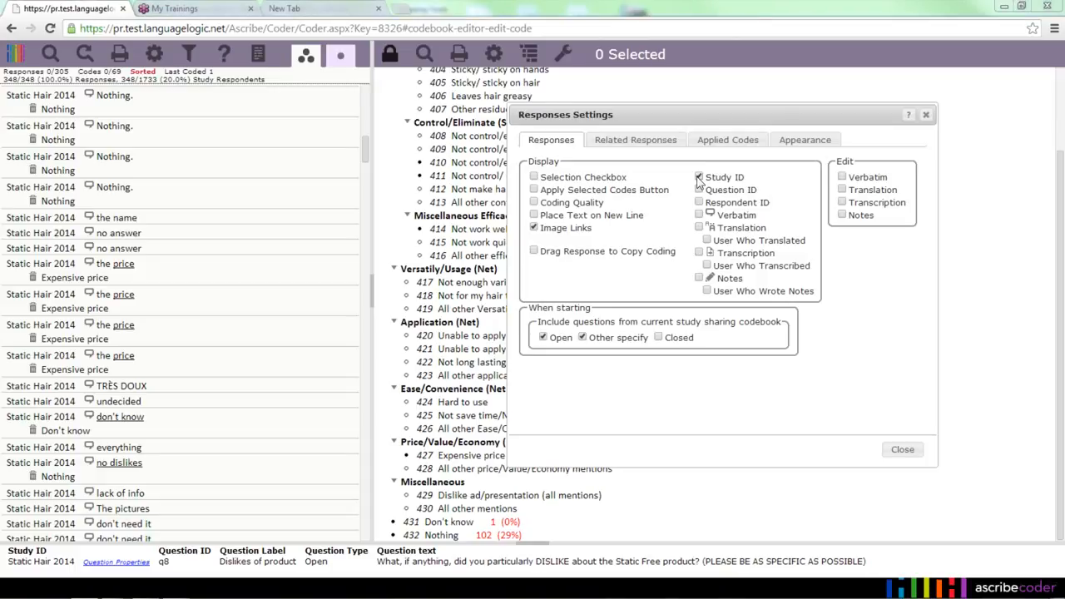
click(699, 176)
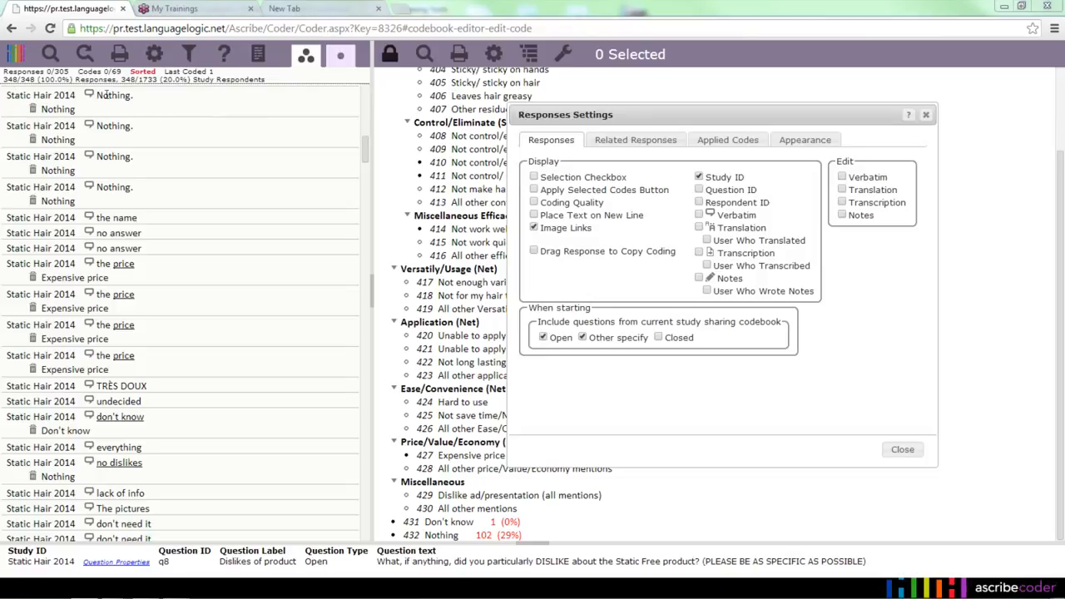
mouse_move(90, 99)
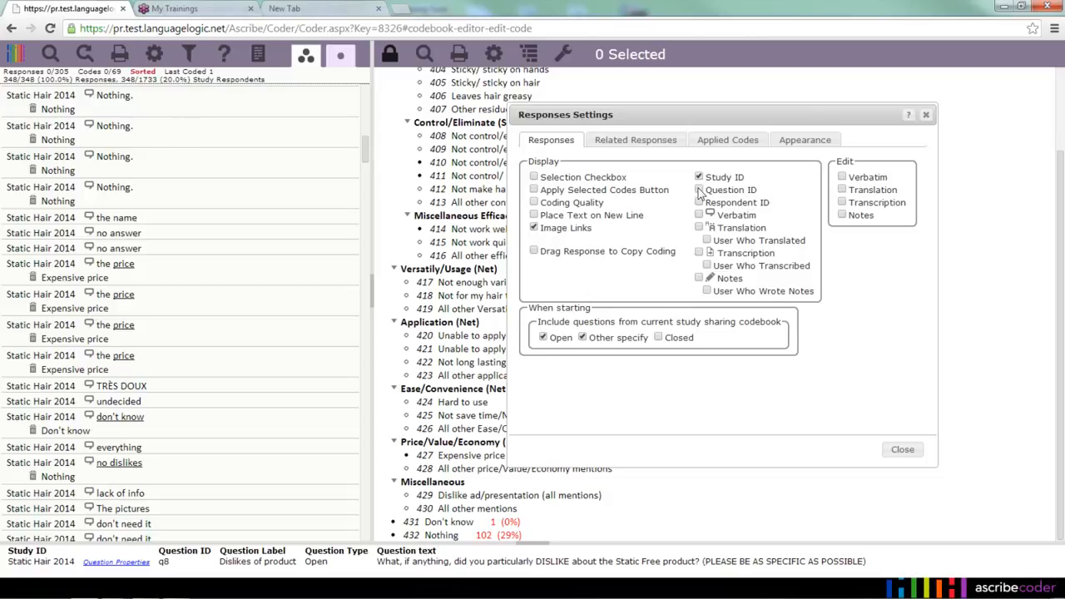
click(699, 190)
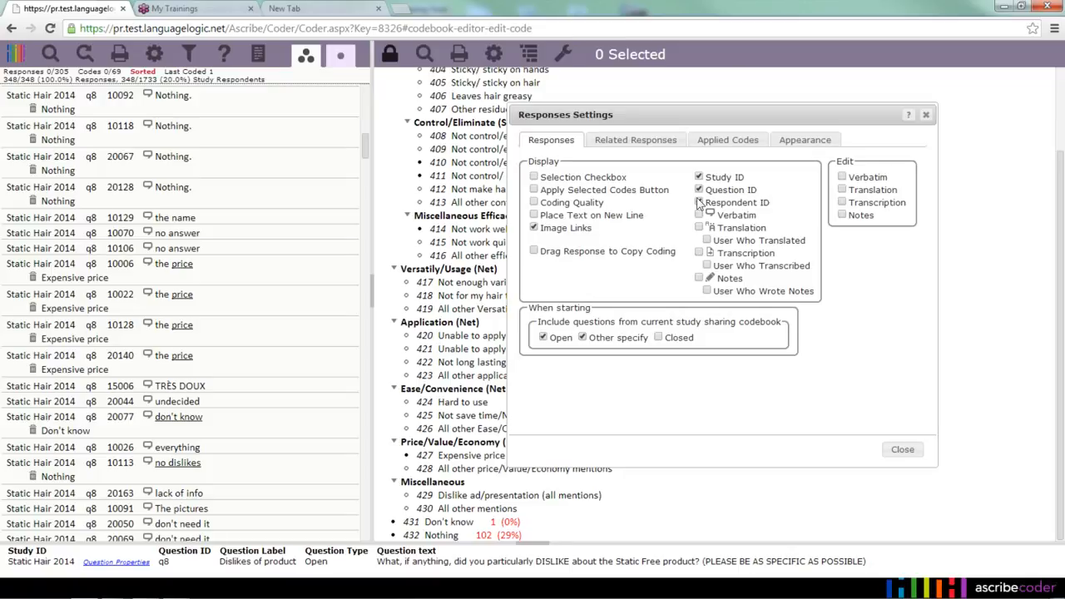
click(699, 203)
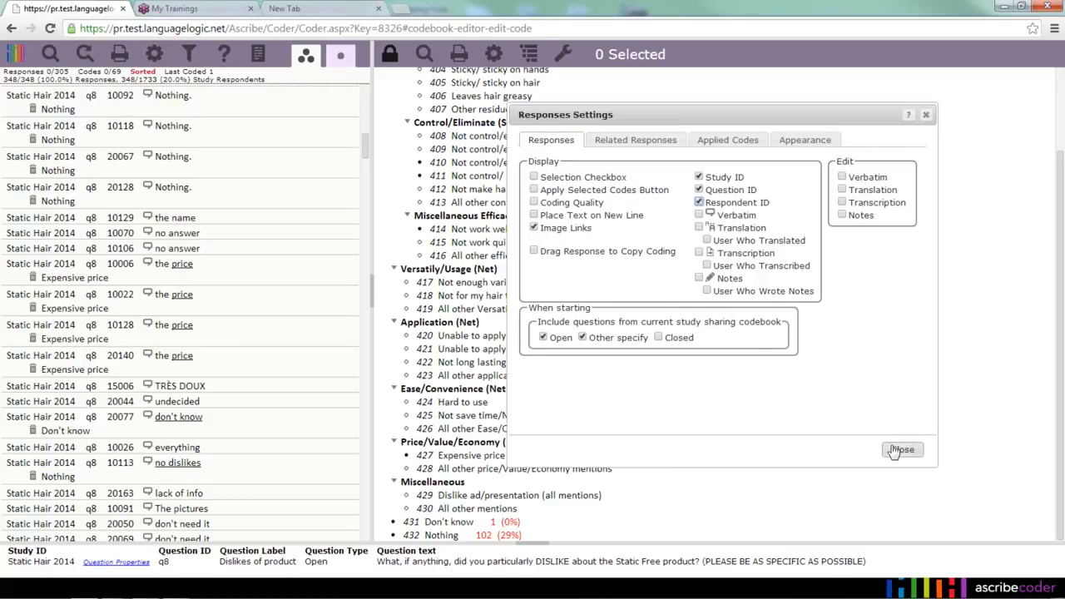
click(902, 449)
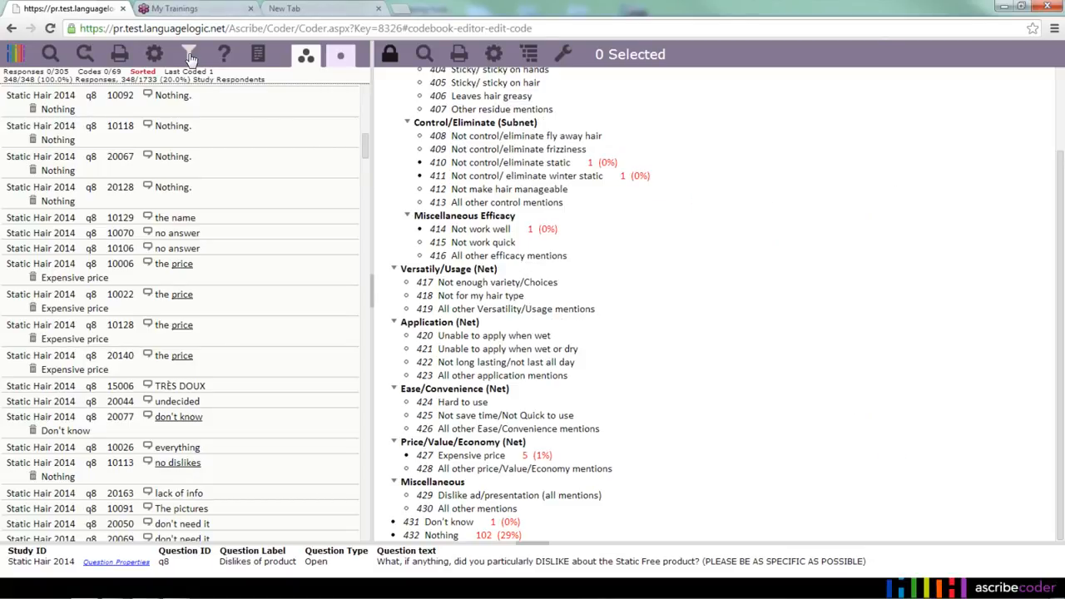
Filter q8 responses by Purchase Intent answers, leaving 89 of 348 responses.
click(189, 54)
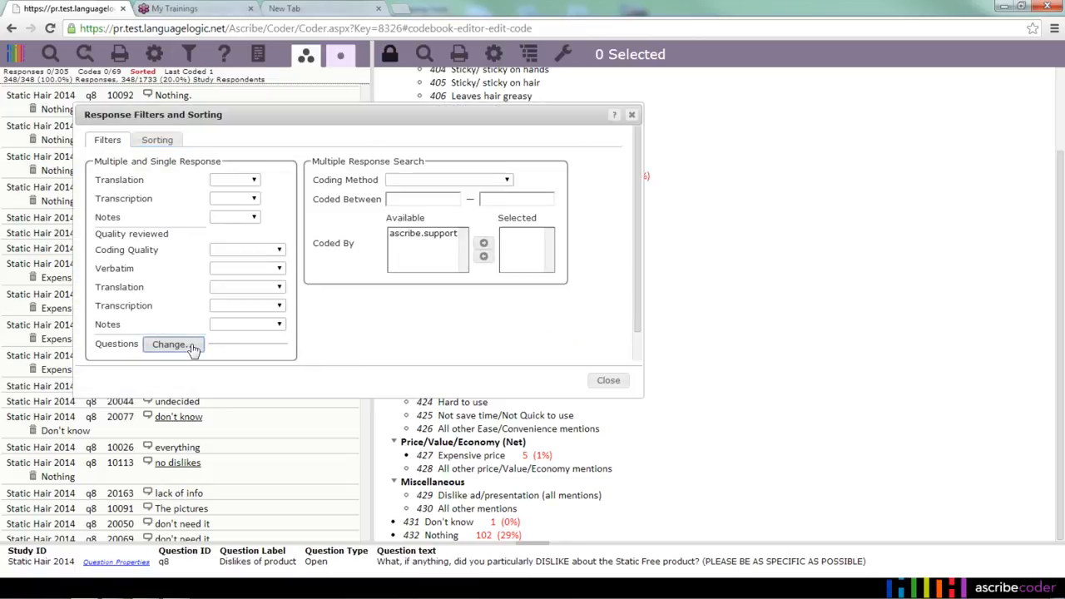
click(172, 343)
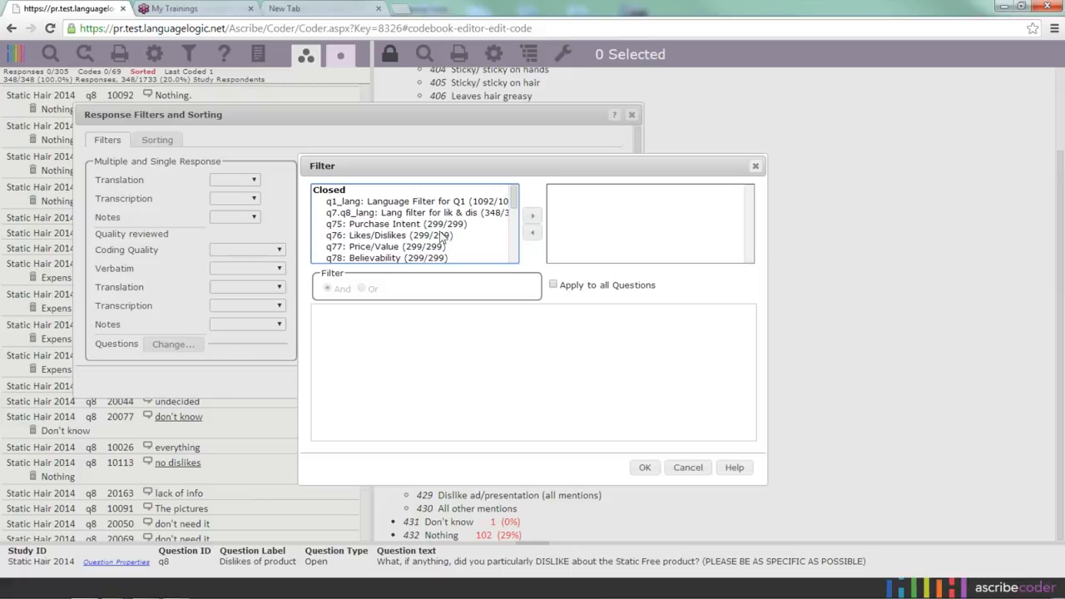
click(398, 223)
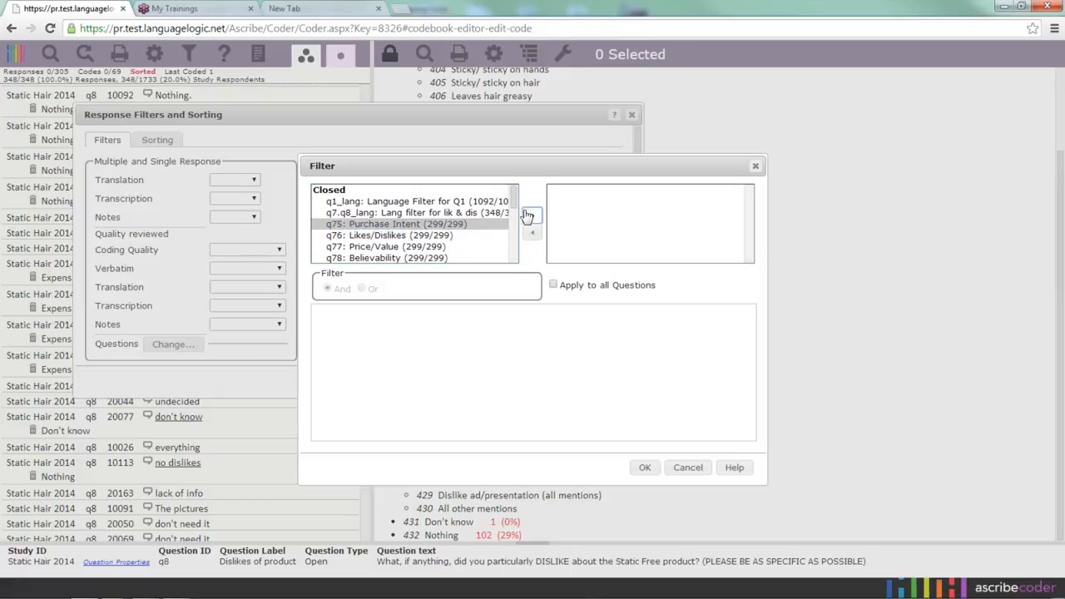
click(532, 216)
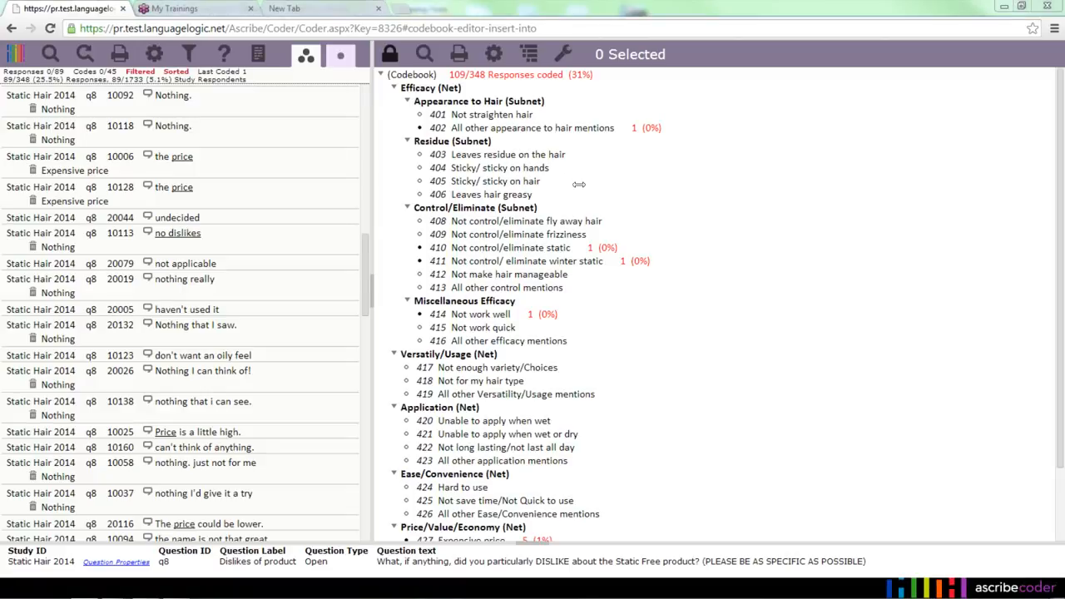
Insert new code 'Other residue' into the Residue subnet.
right_click(450, 141)
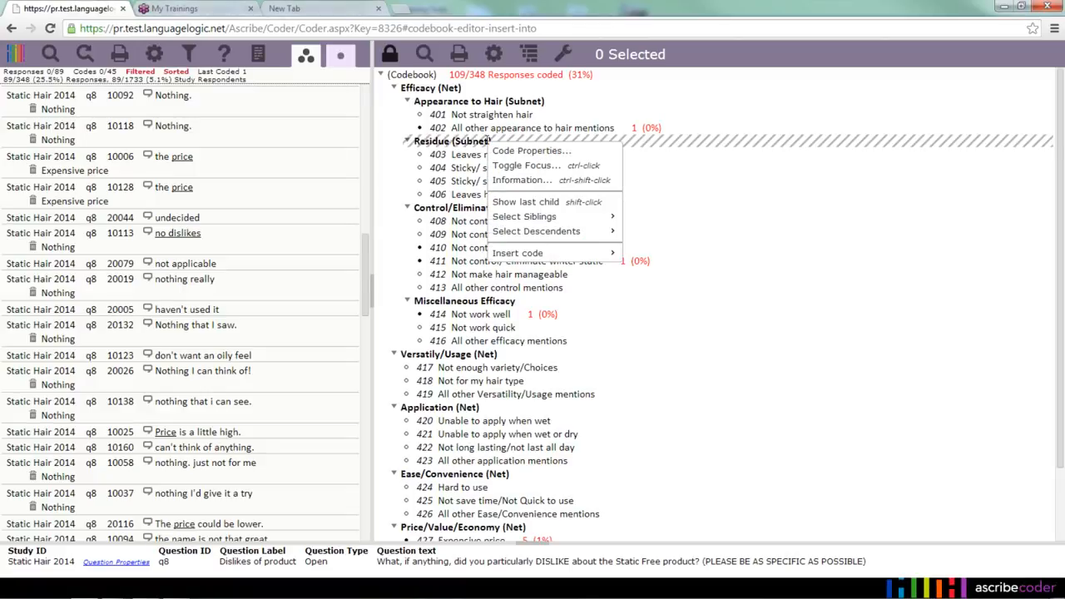
mouse_move(536, 232)
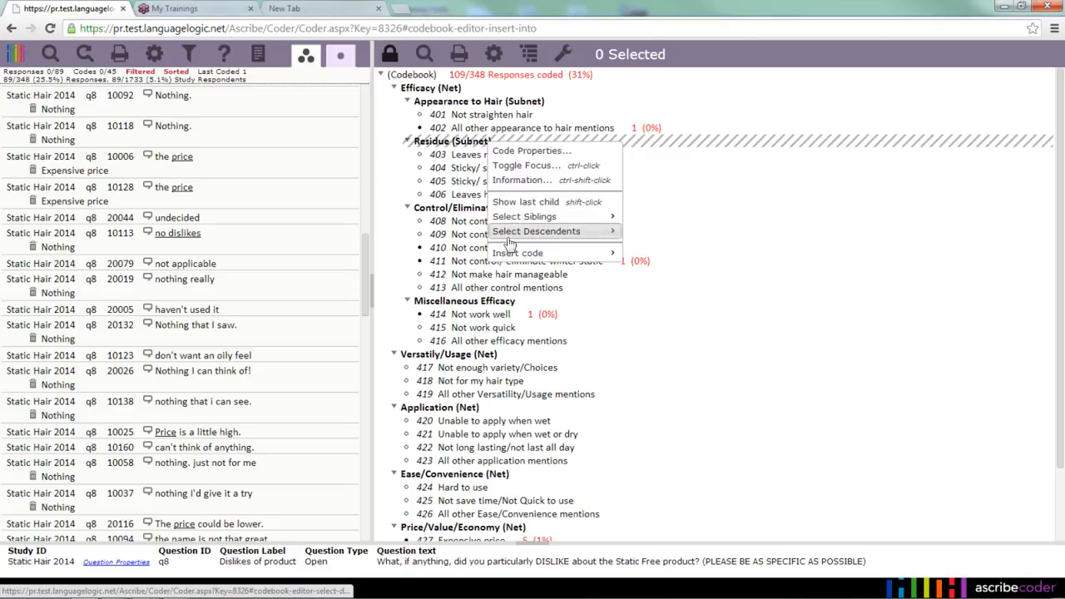
click(531, 151)
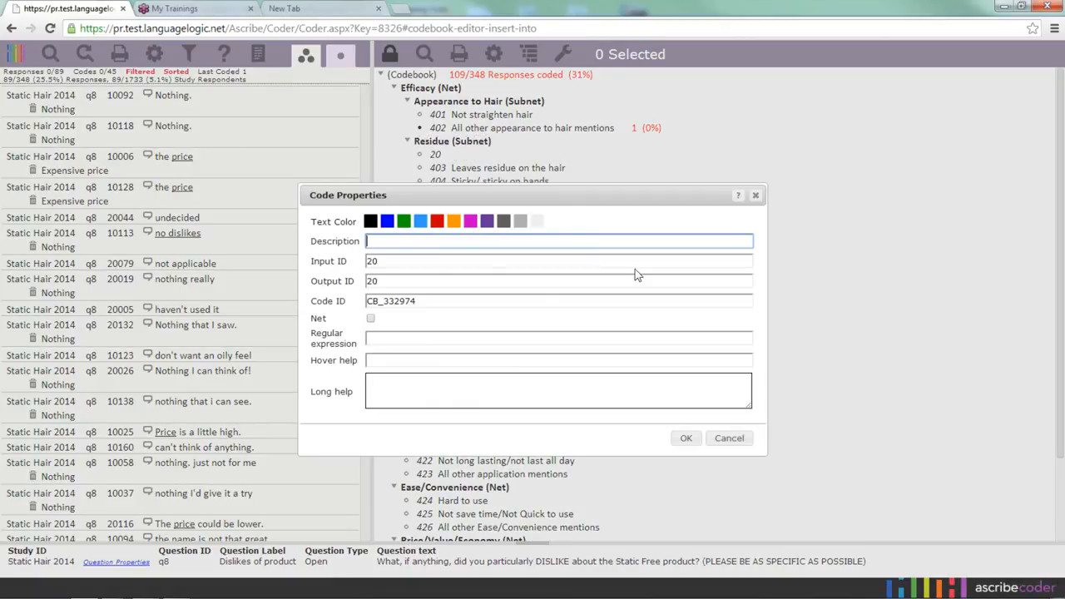
text(Othe)
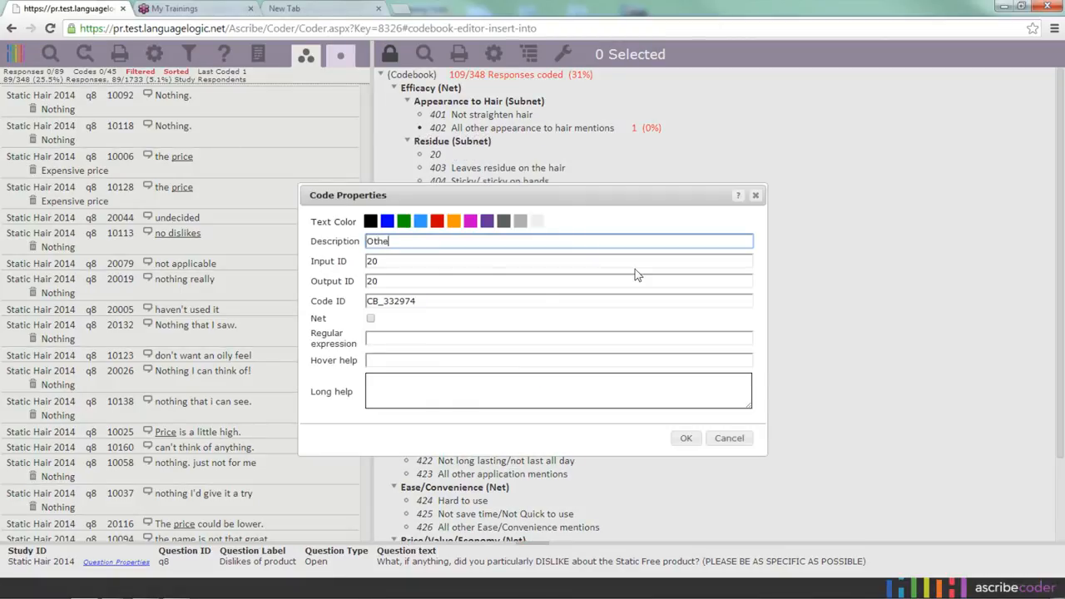
text(r residue)
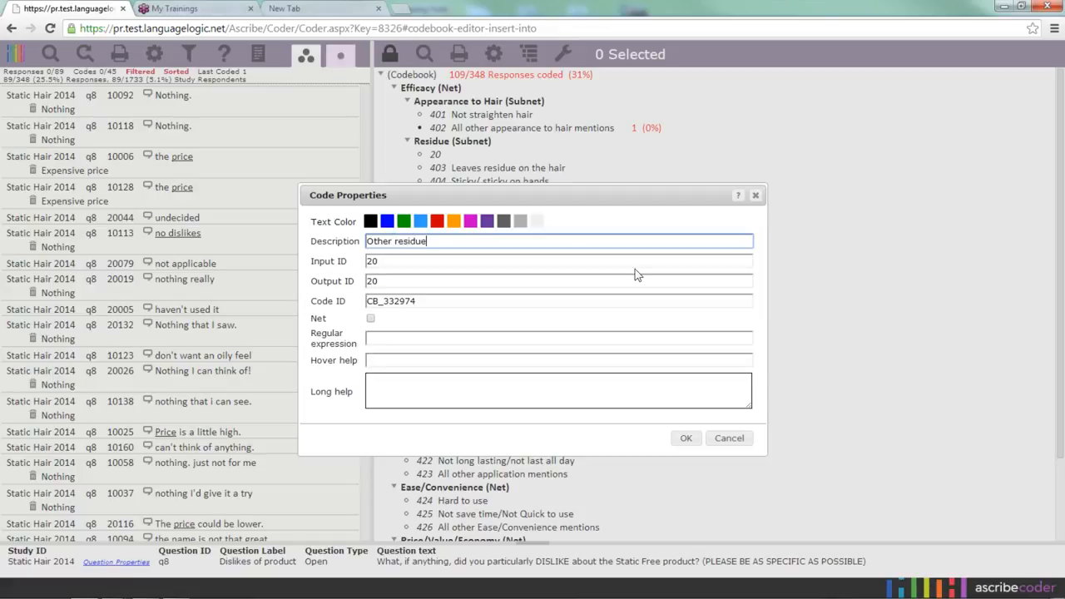
click(686, 438)
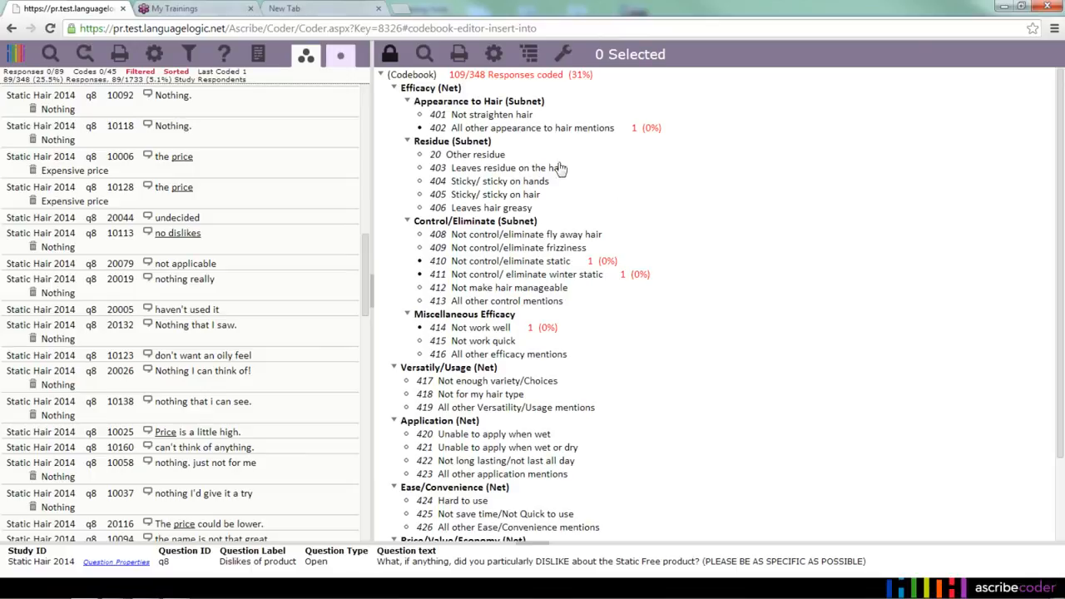
mouse_move(526, 200)
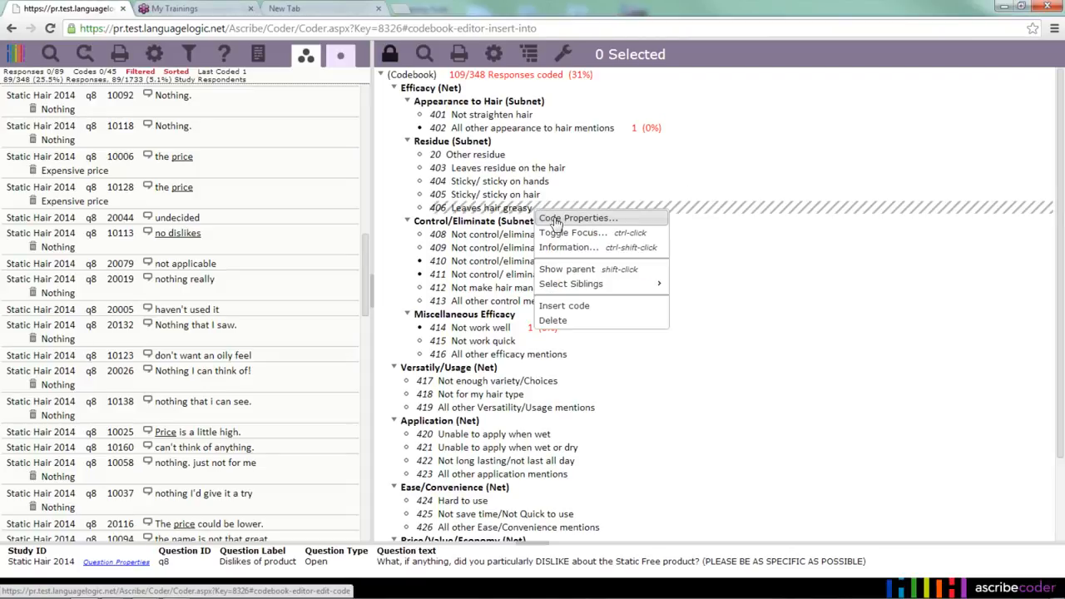
Save regular expression 'greasy' on code 406 Leaves hair greasy.
click(578, 217)
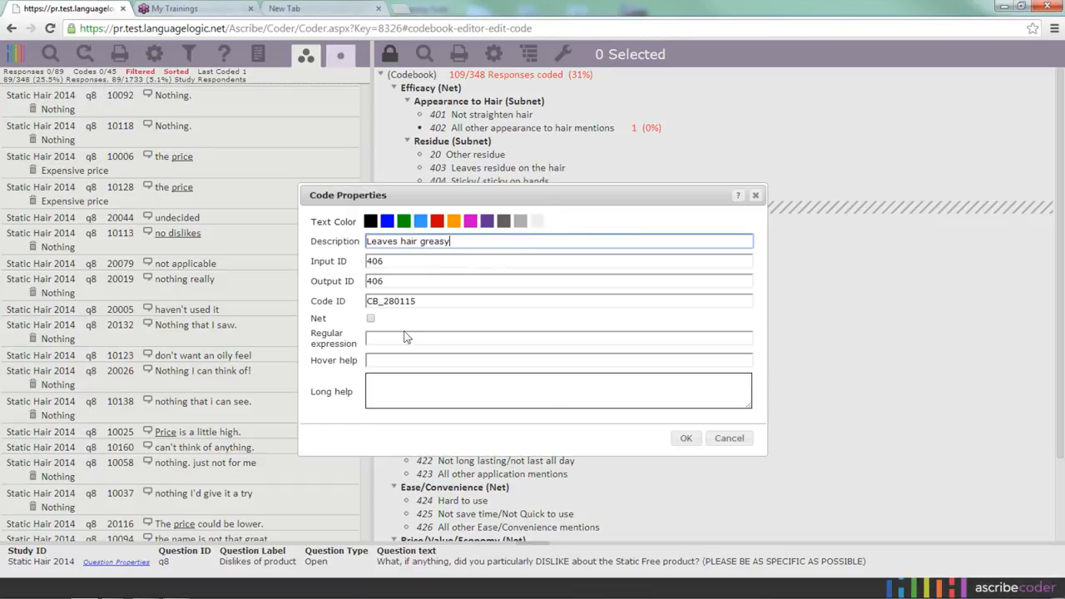
click(558, 338)
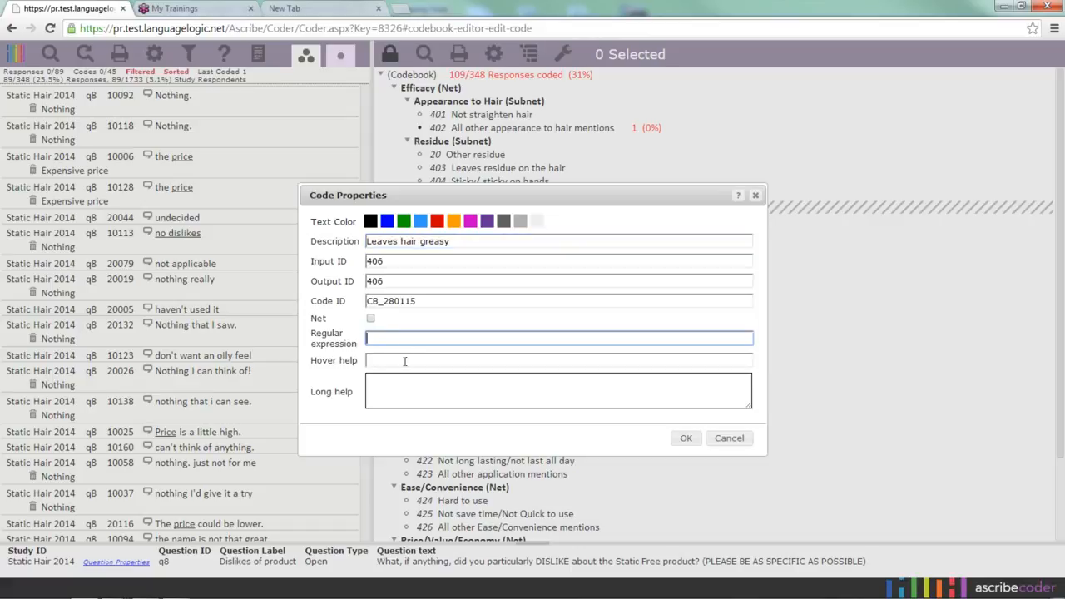
text(greasy)
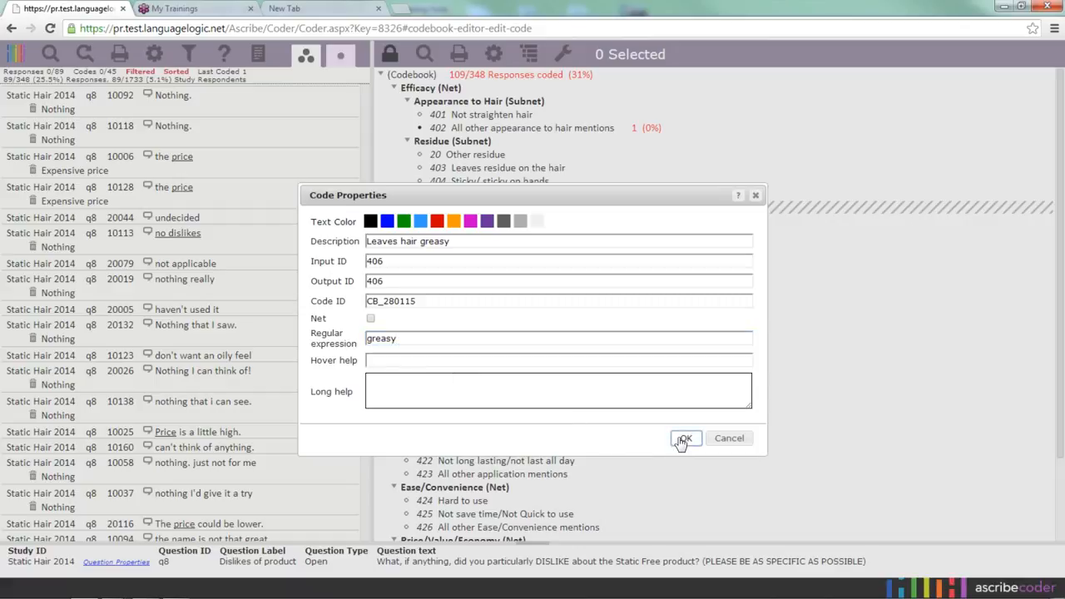
click(684, 439)
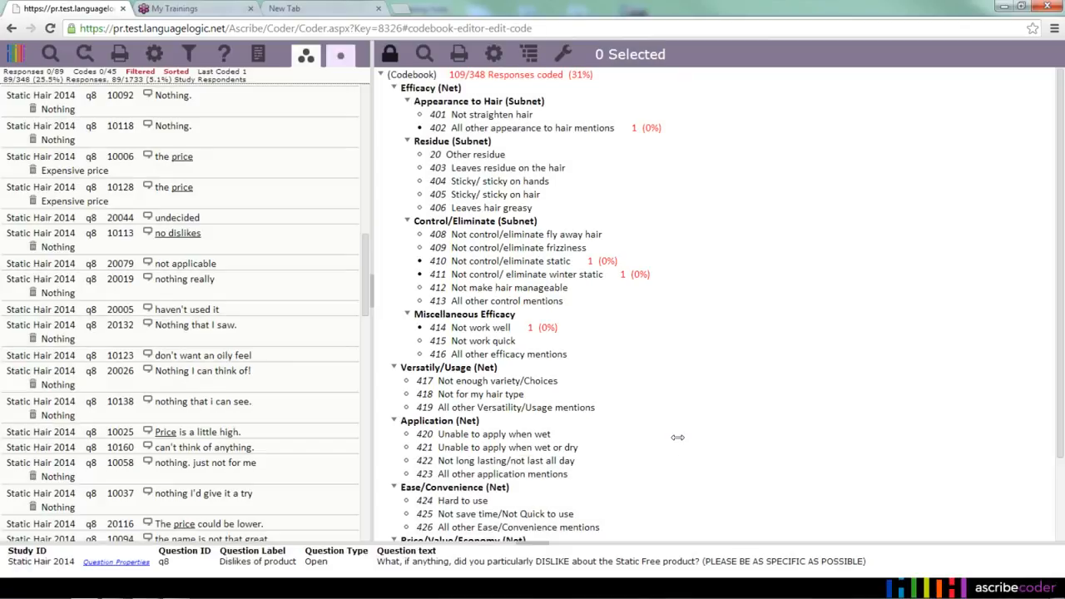
mouse_move(729, 192)
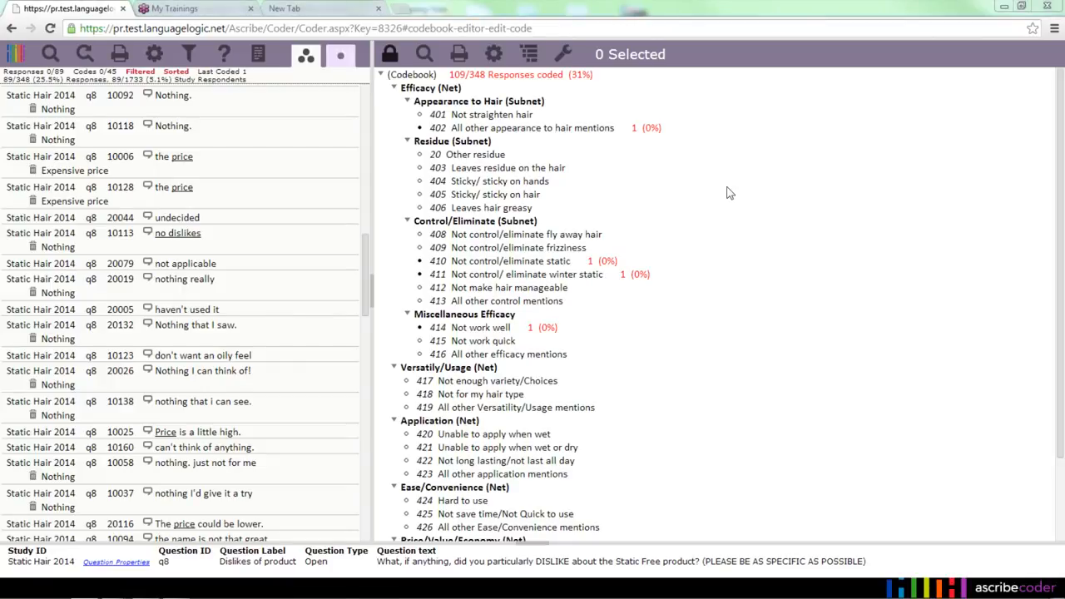
mouse_move(394, 95)
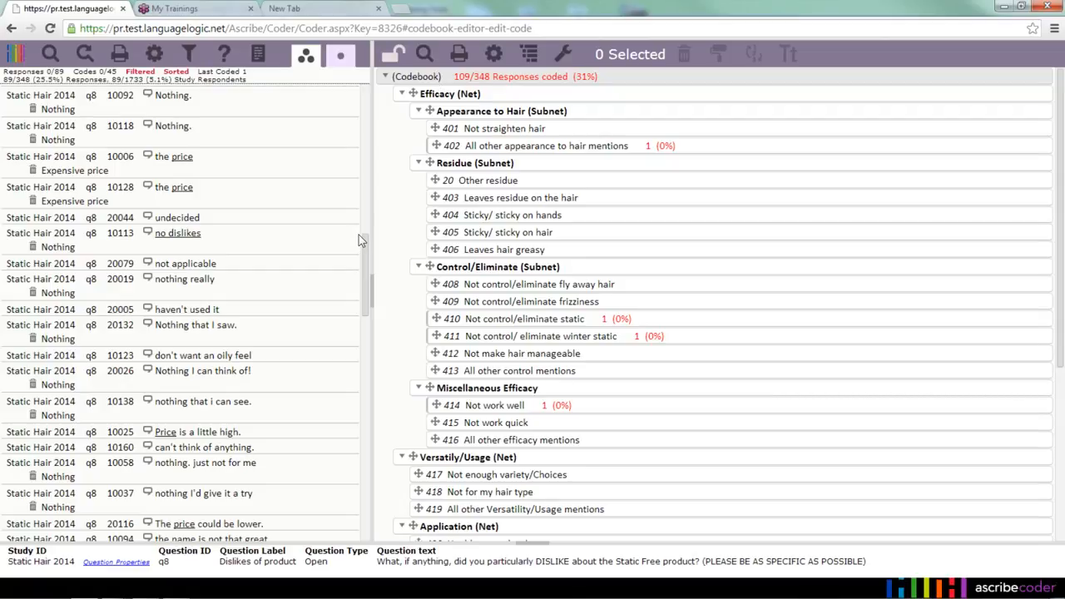
mouse_move(362, 239)
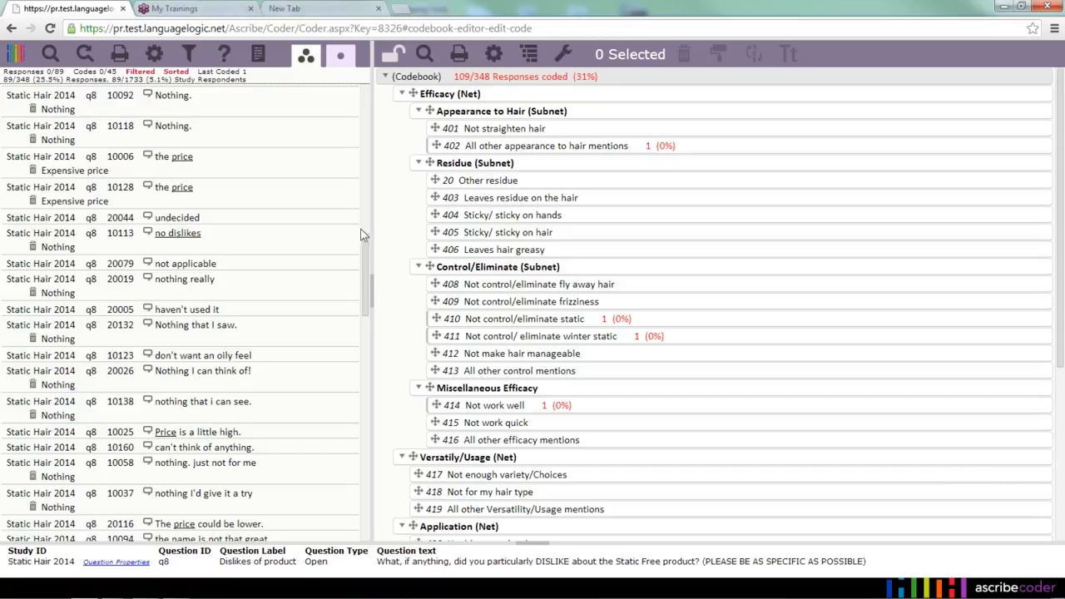
mouse_move(403, 220)
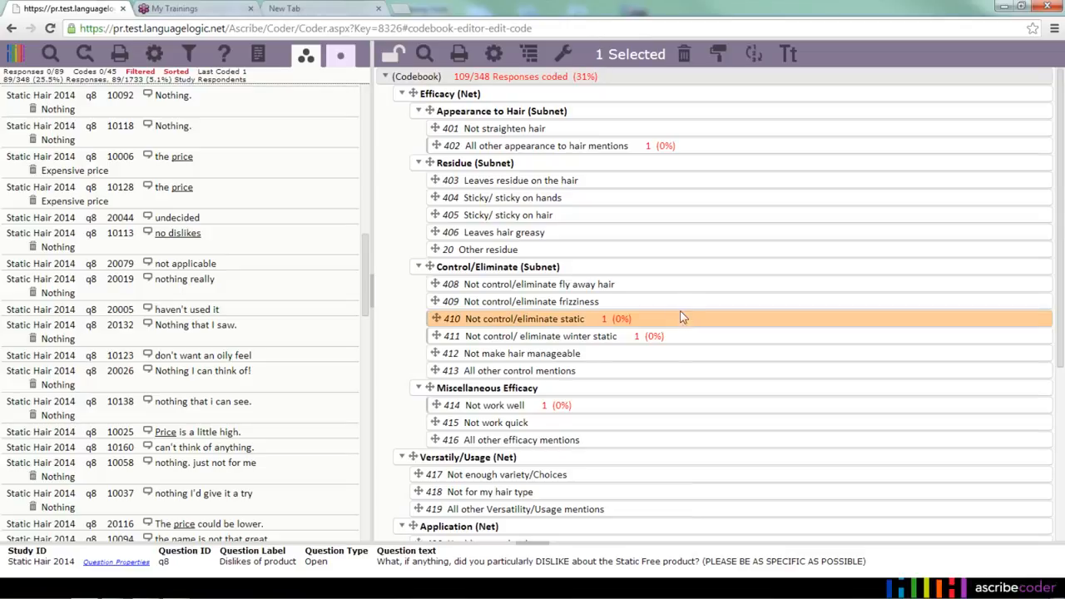
Move codes 404, 409, 410 and 412 into the Versatility/Usage net.
click(533, 301)
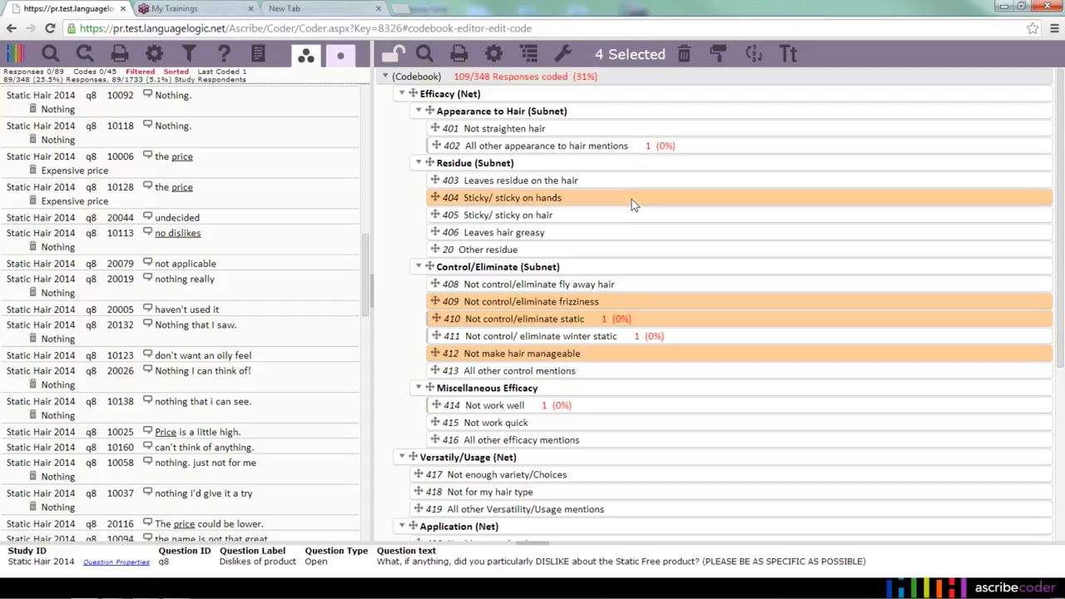
mouse_move(707, 412)
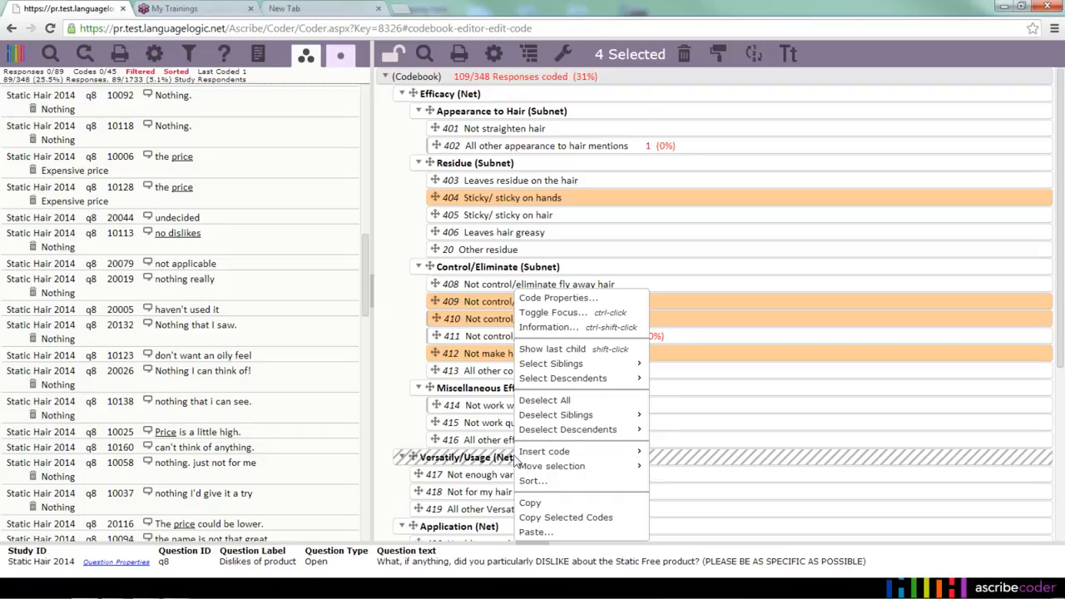
mouse_move(551, 465)
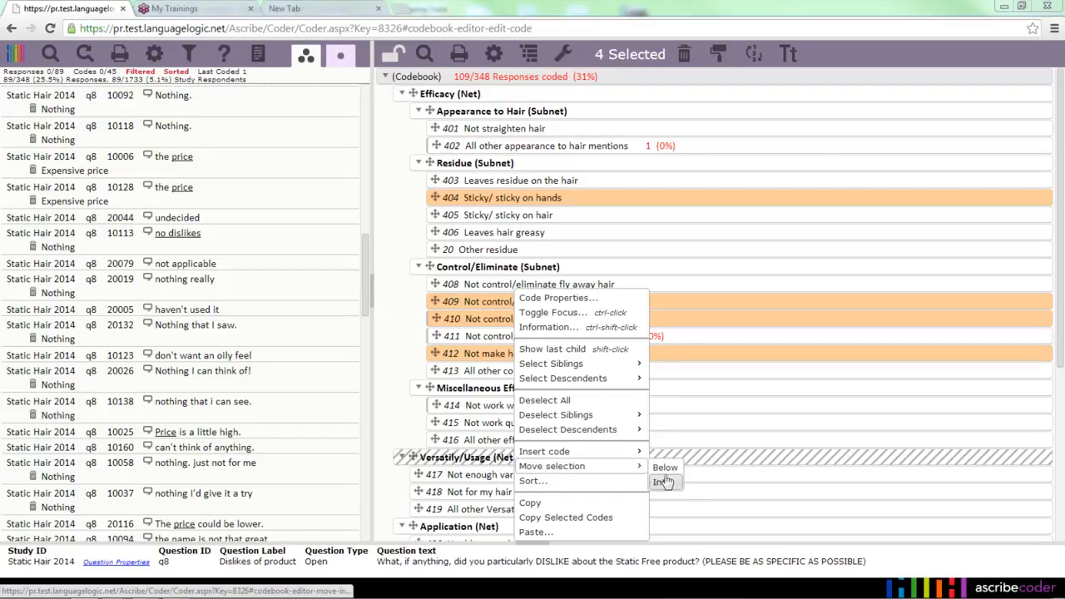
click(661, 483)
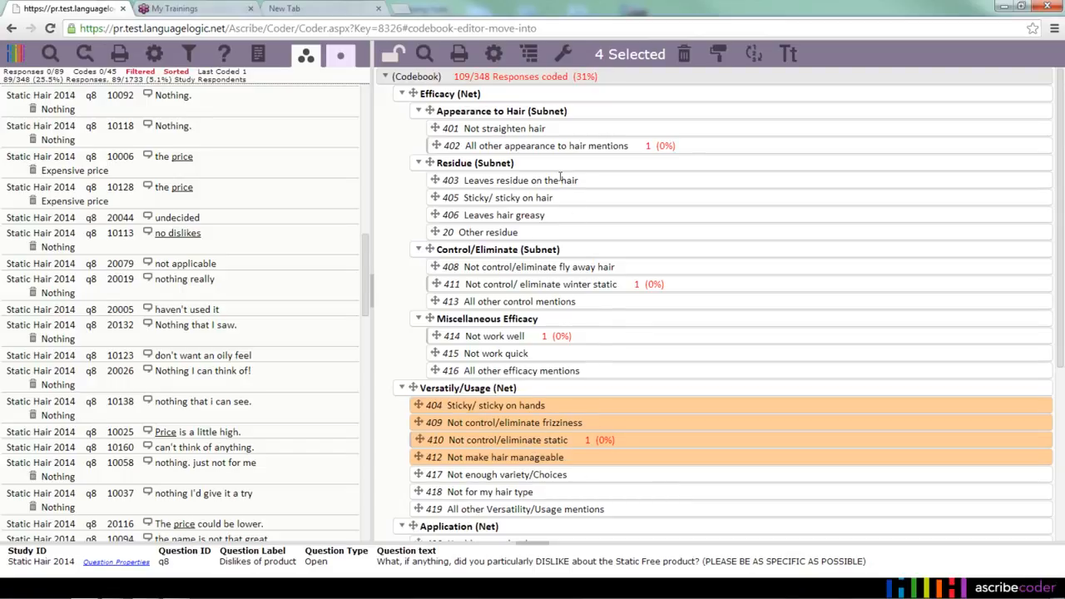
mouse_move(686, 373)
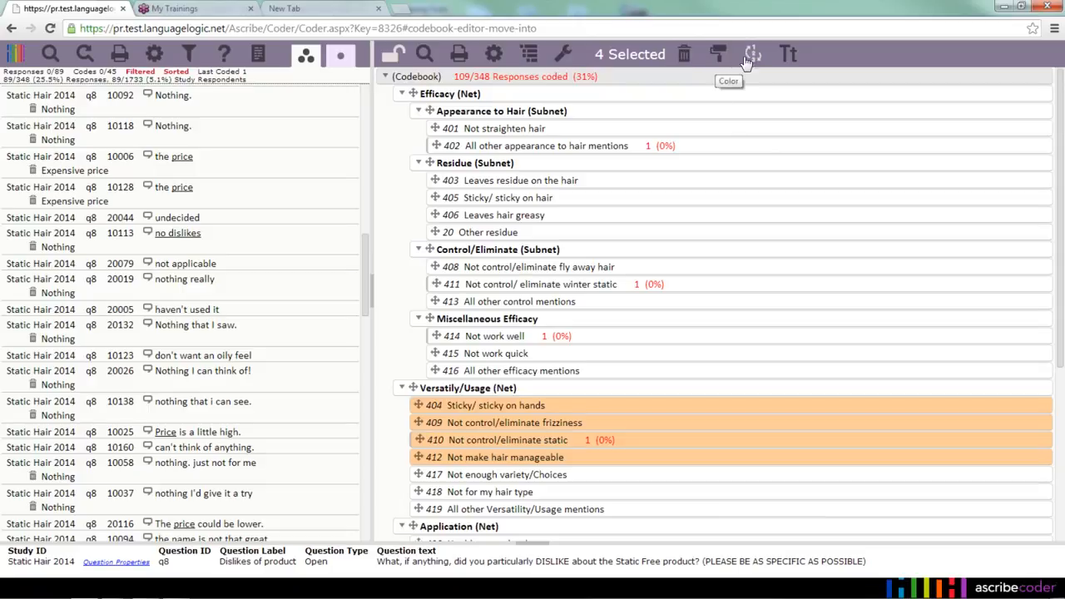
mouse_move(788, 54)
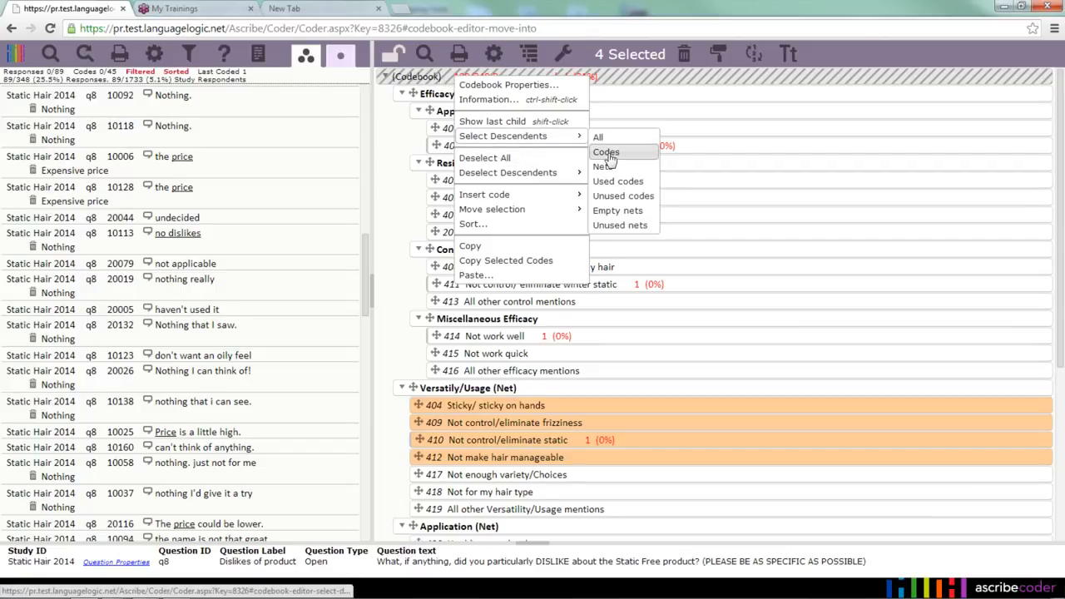
Select all codebook codes and convert their labels to lowercase.
click(606, 151)
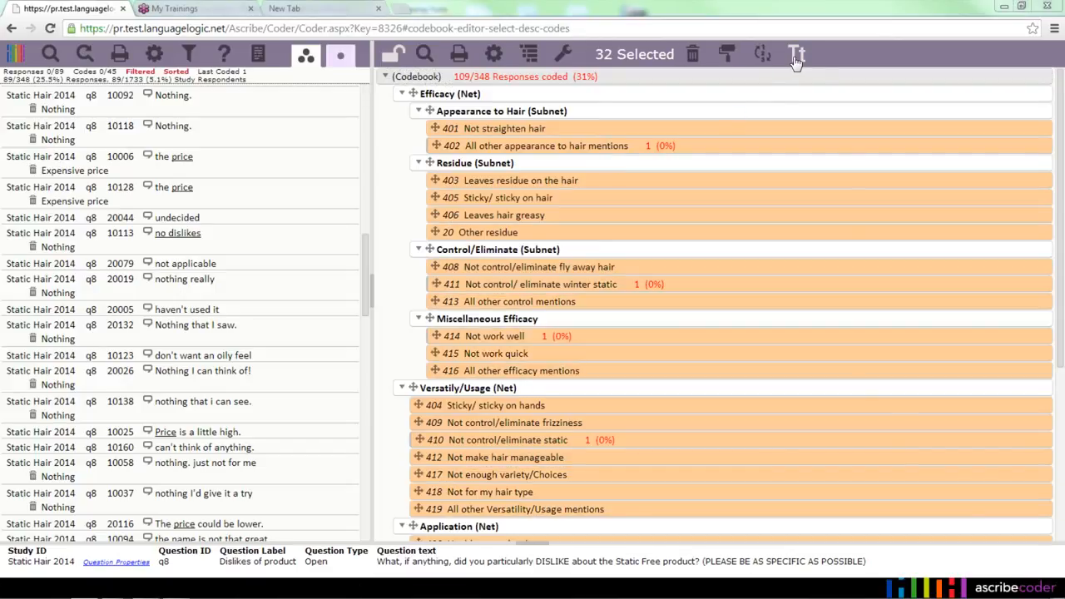
click(795, 54)
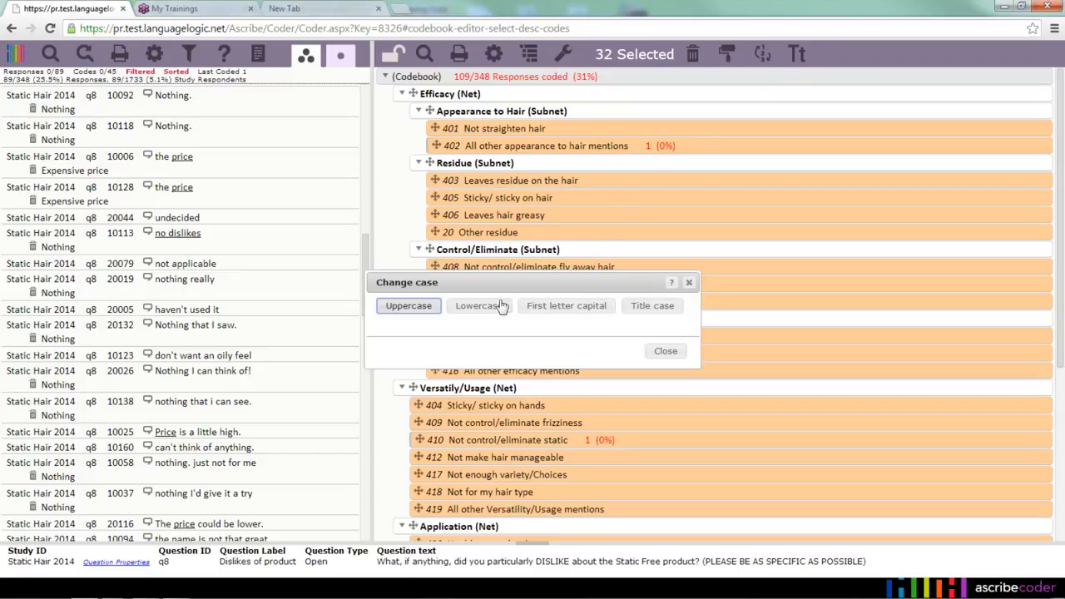
click(477, 306)
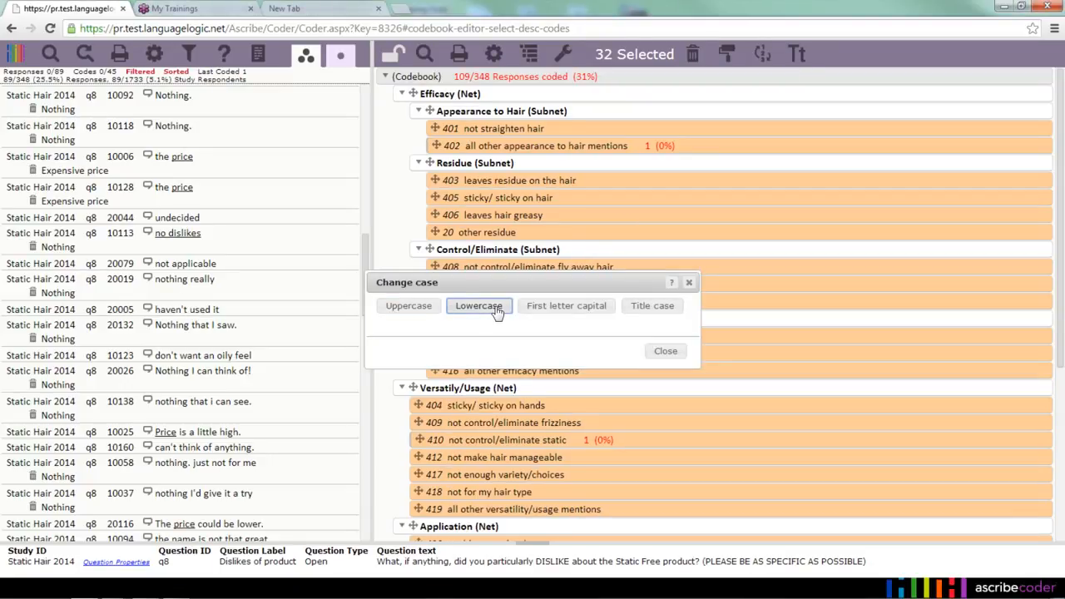
click(665, 350)
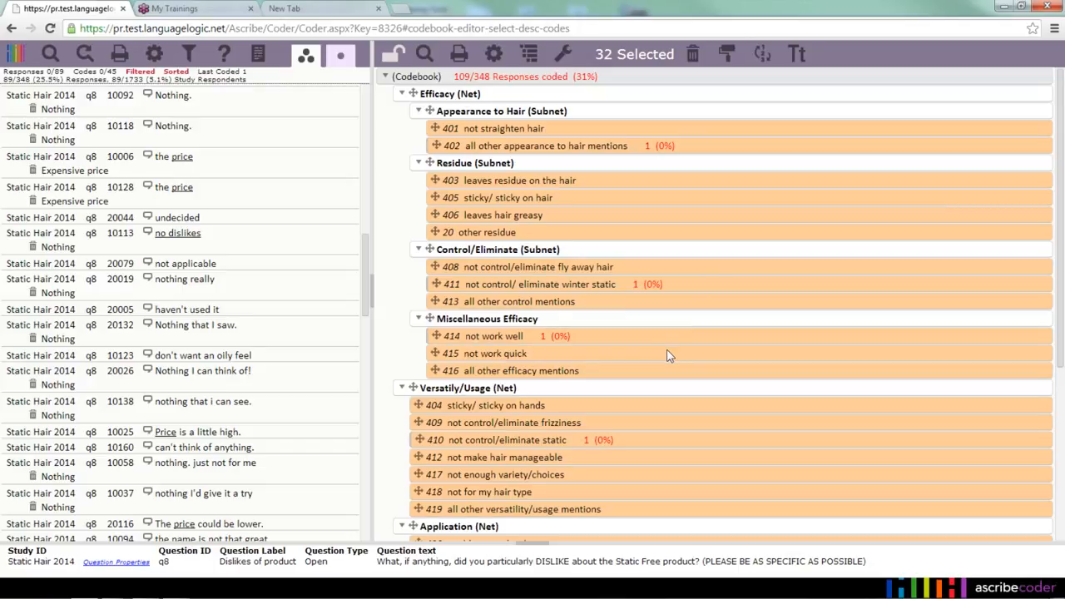
mouse_move(508, 88)
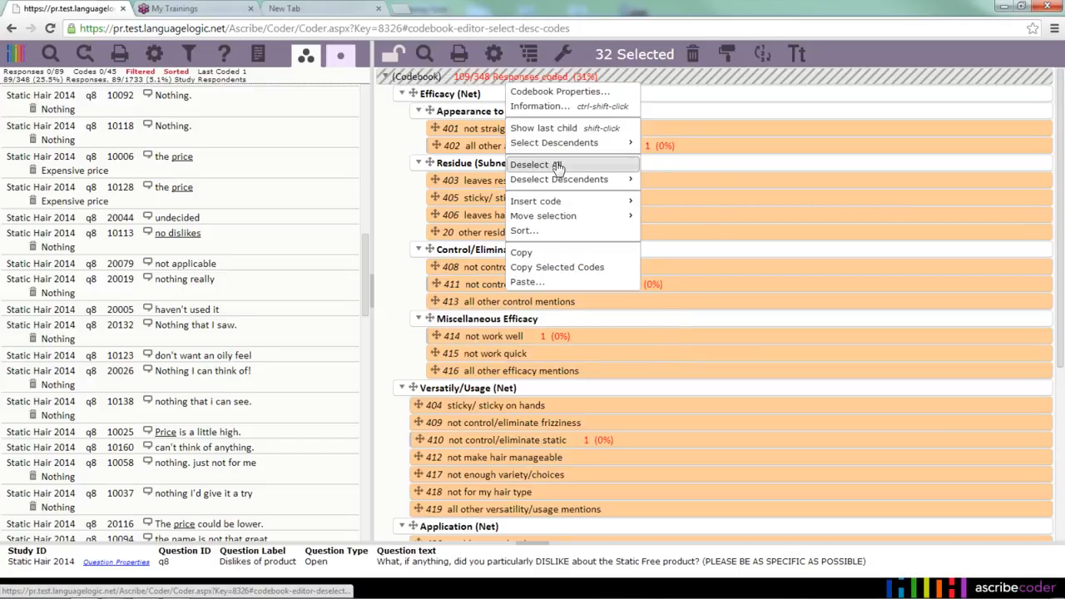
Select all nets and subnets instead and convert their headings to uppercase.
click(535, 164)
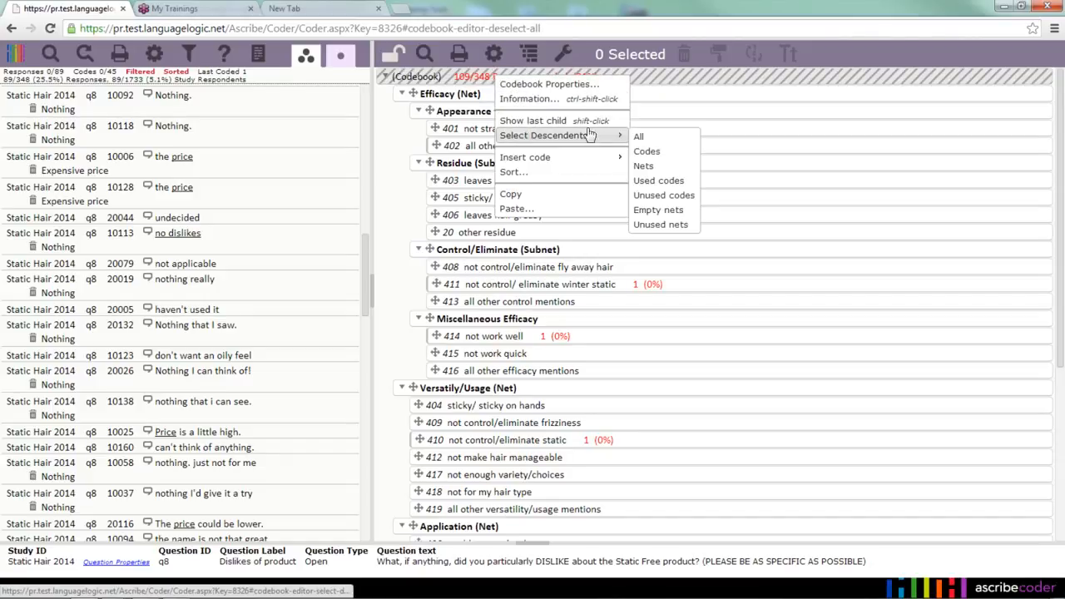
click(644, 166)
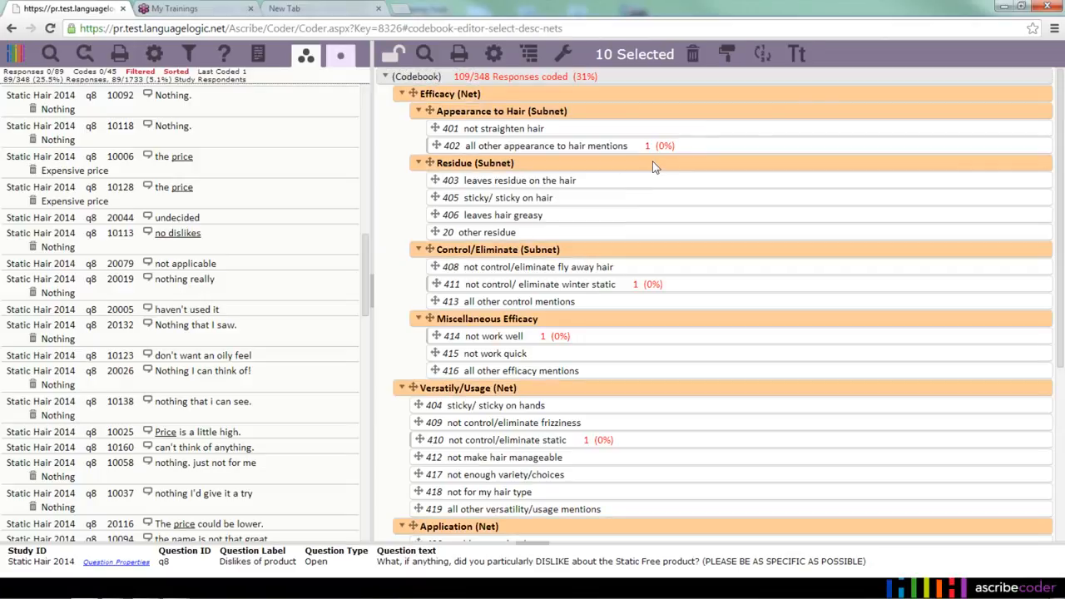
click(797, 53)
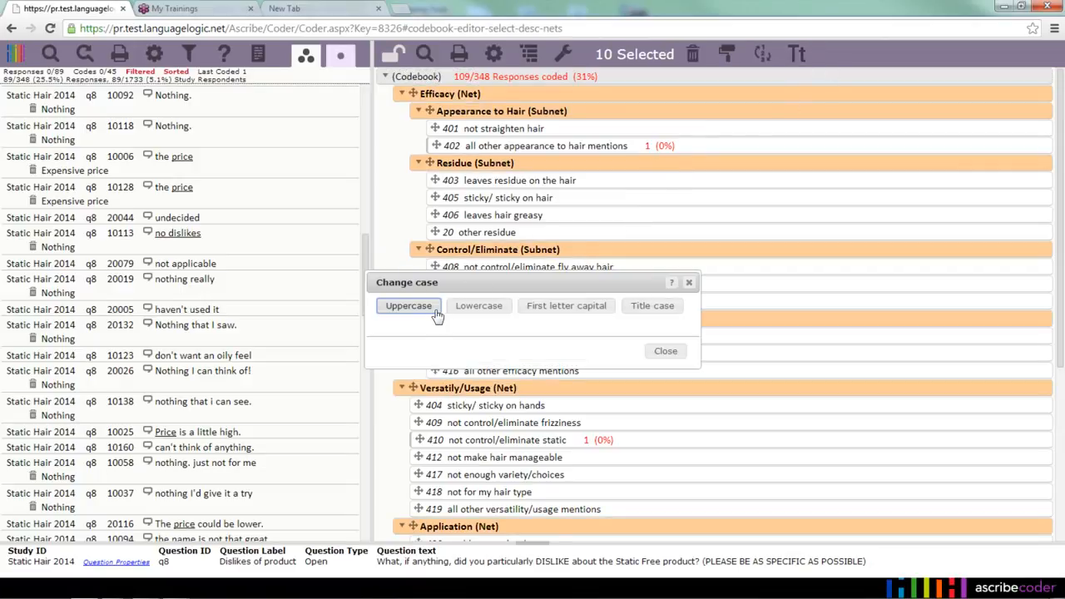
click(407, 305)
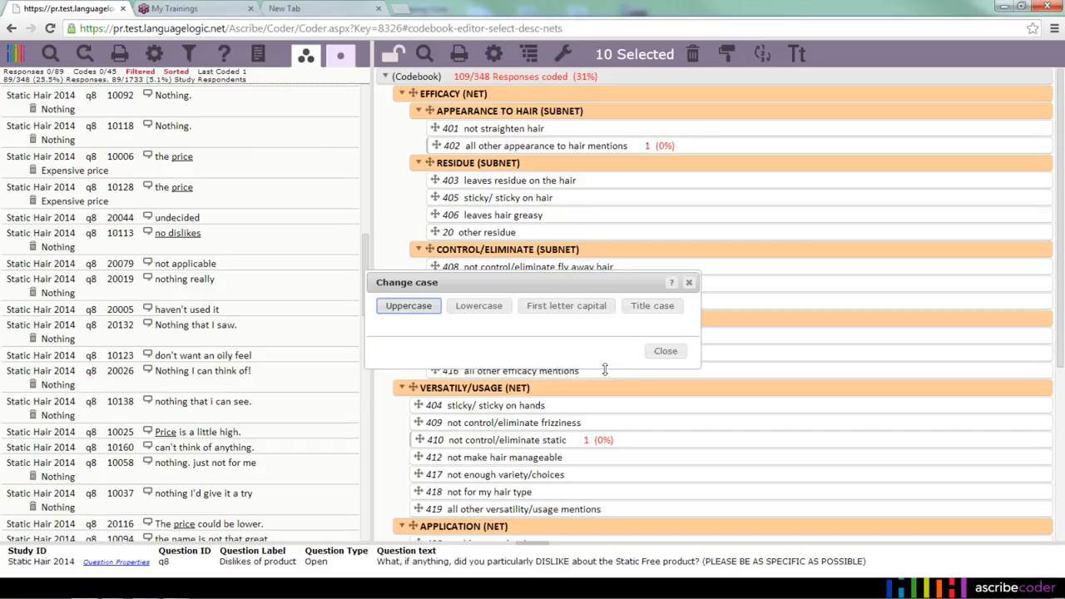
click(665, 350)
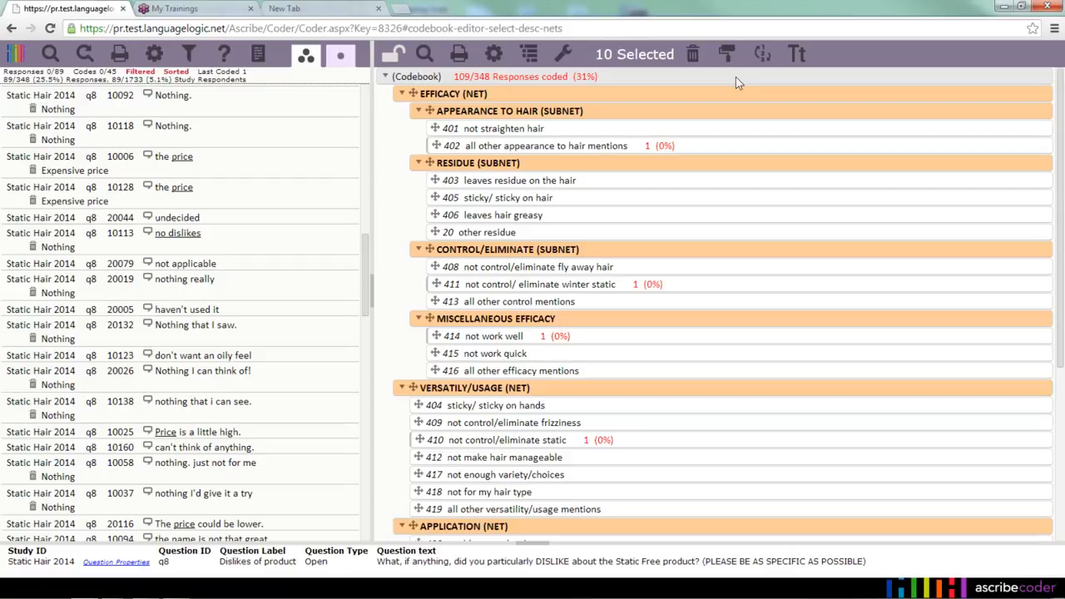
mouse_move(730, 80)
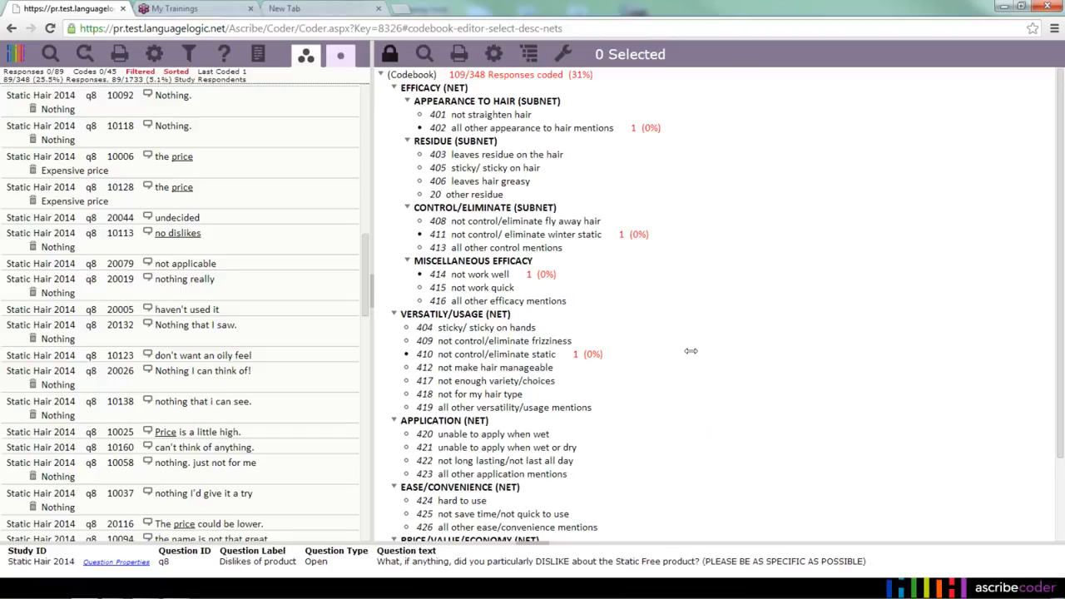
Search Any on code 432 nothing to list only the 43 nothing-coded responses.
scroll(down, 3)
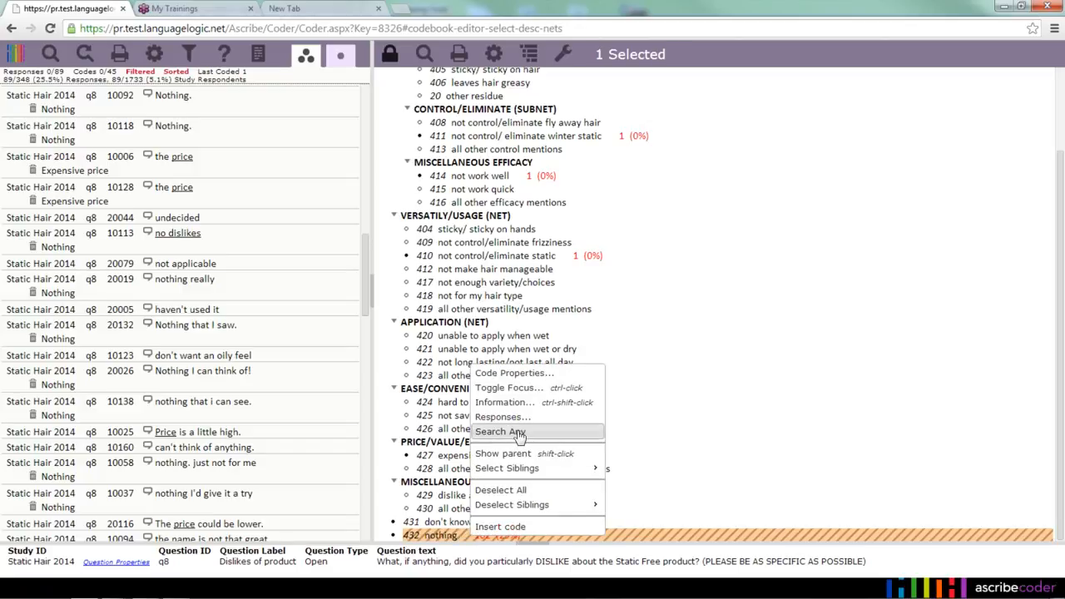
click(500, 431)
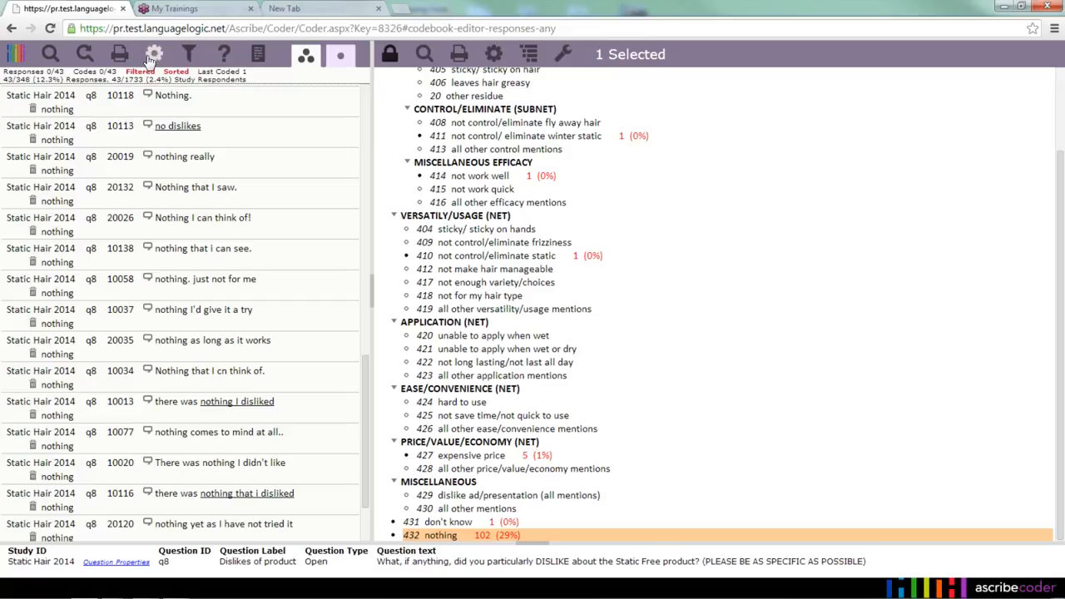
Enable Coding Quality display, select all 45 nothing-coded responses and mark their coding as checked.
click(154, 54)
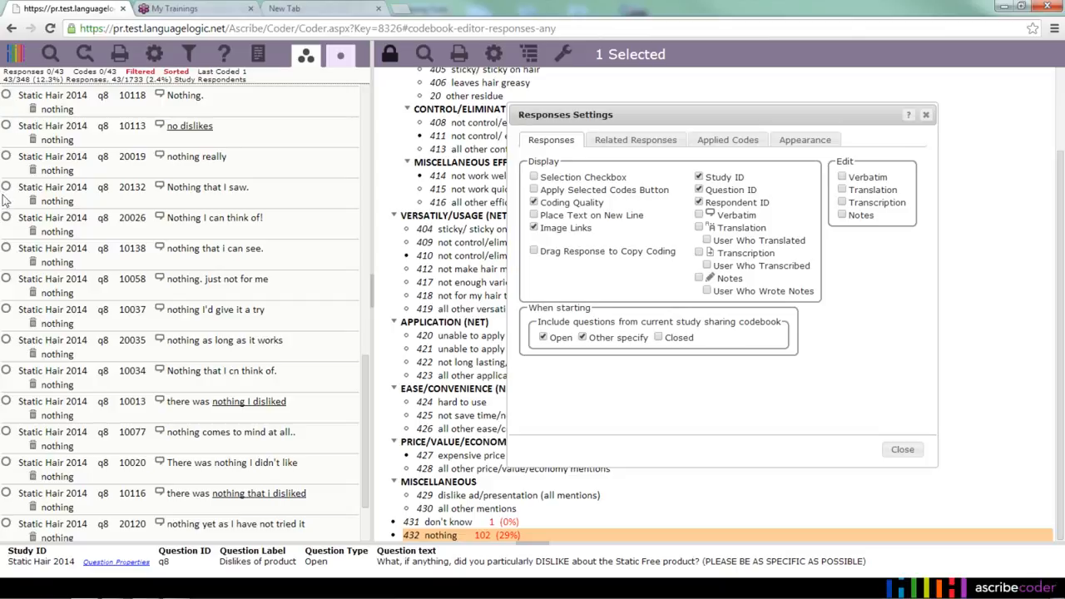
mouse_move(782, 356)
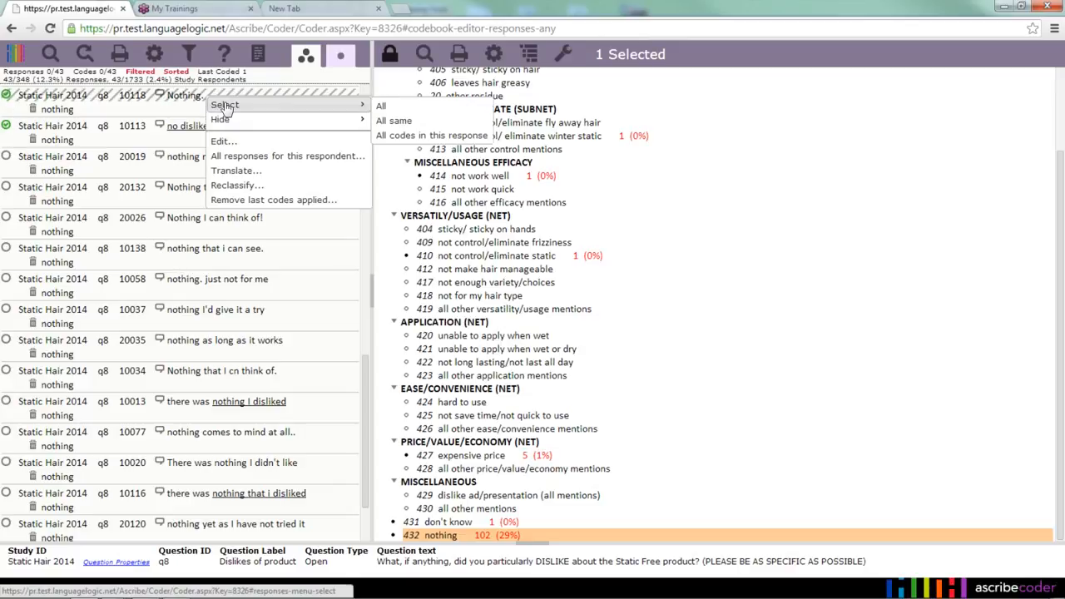
click(380, 106)
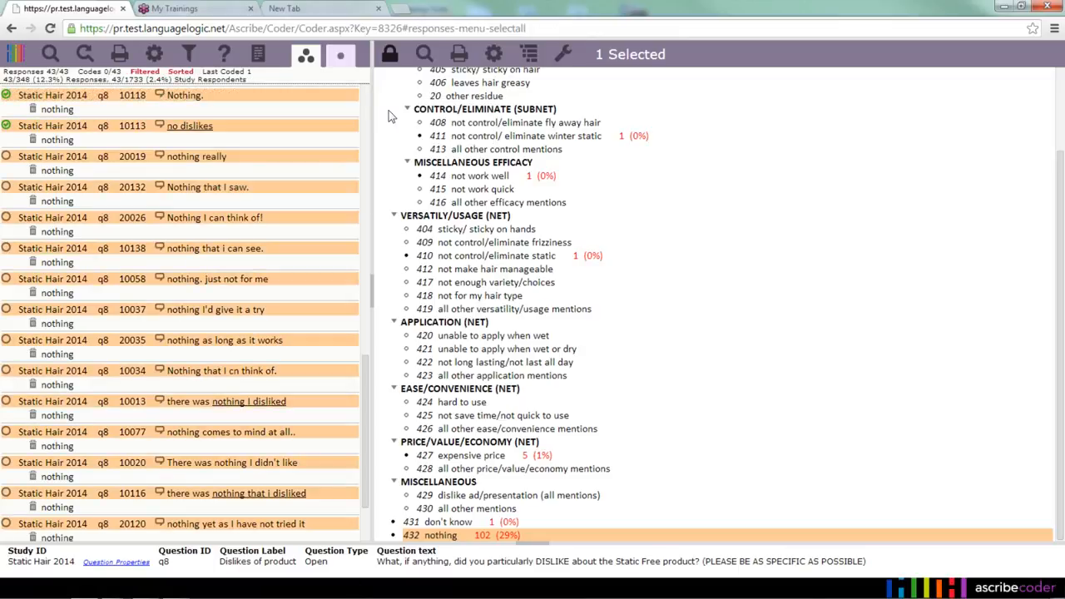
right_click(190, 126)
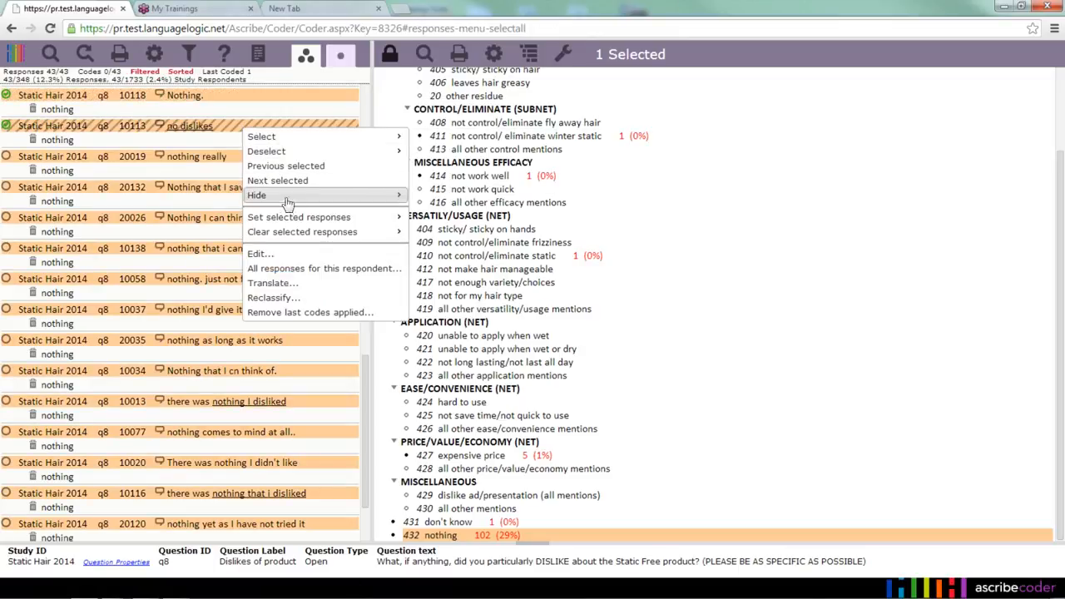
click(298, 217)
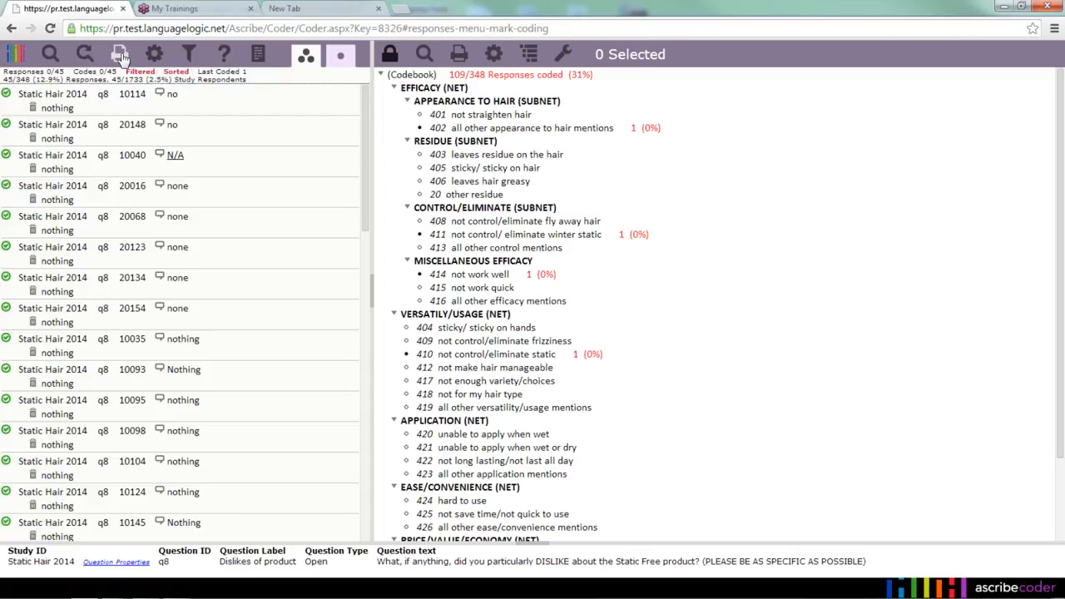
Choose Displayed Responses in Word format in the Print dialog, without confirming.
click(120, 54)
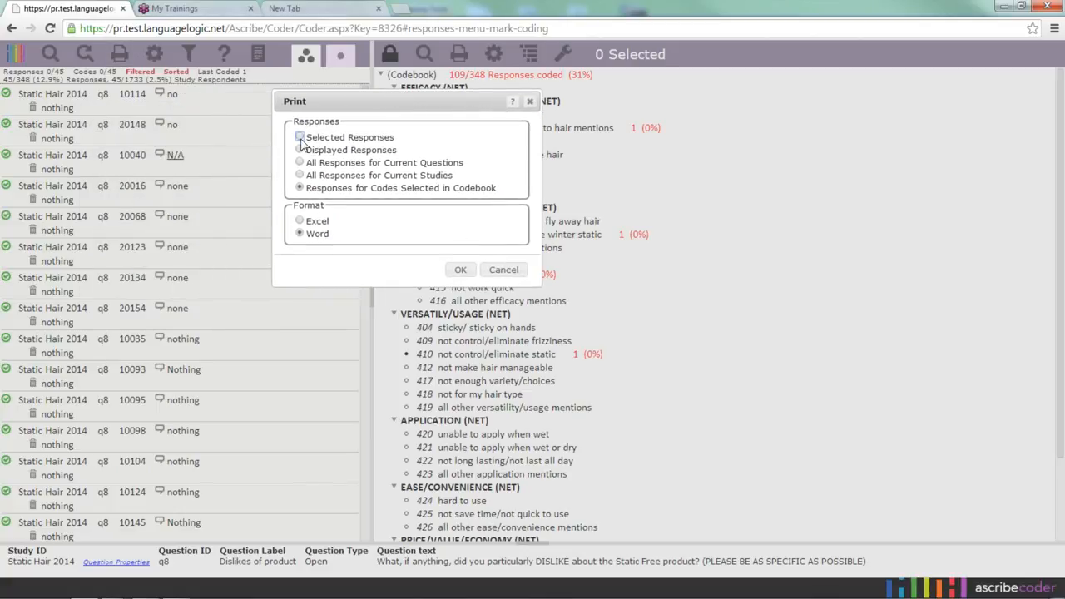
click(299, 149)
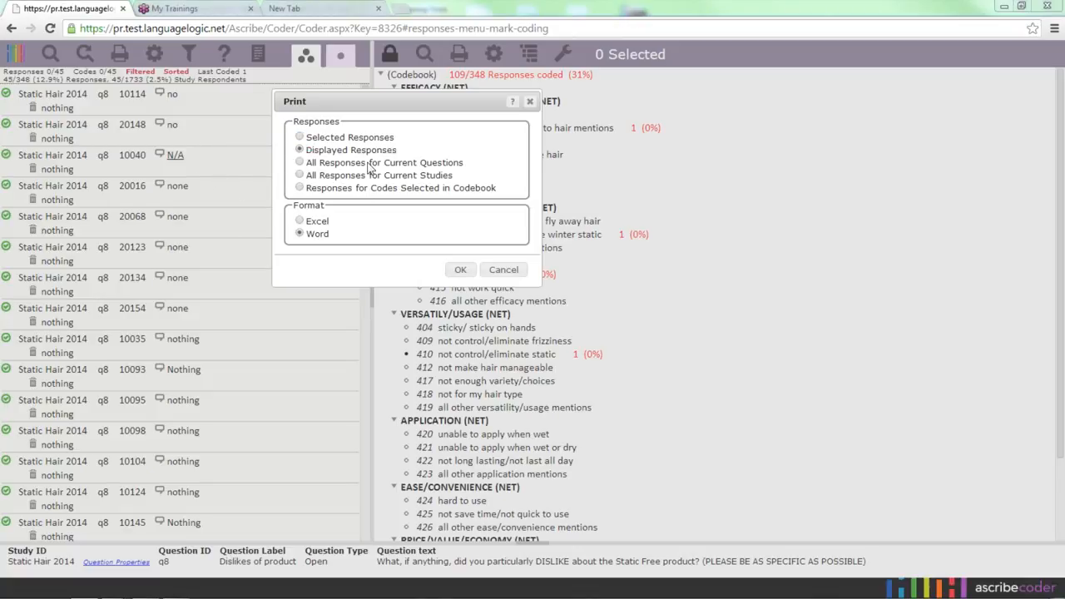
mouse_move(372, 178)
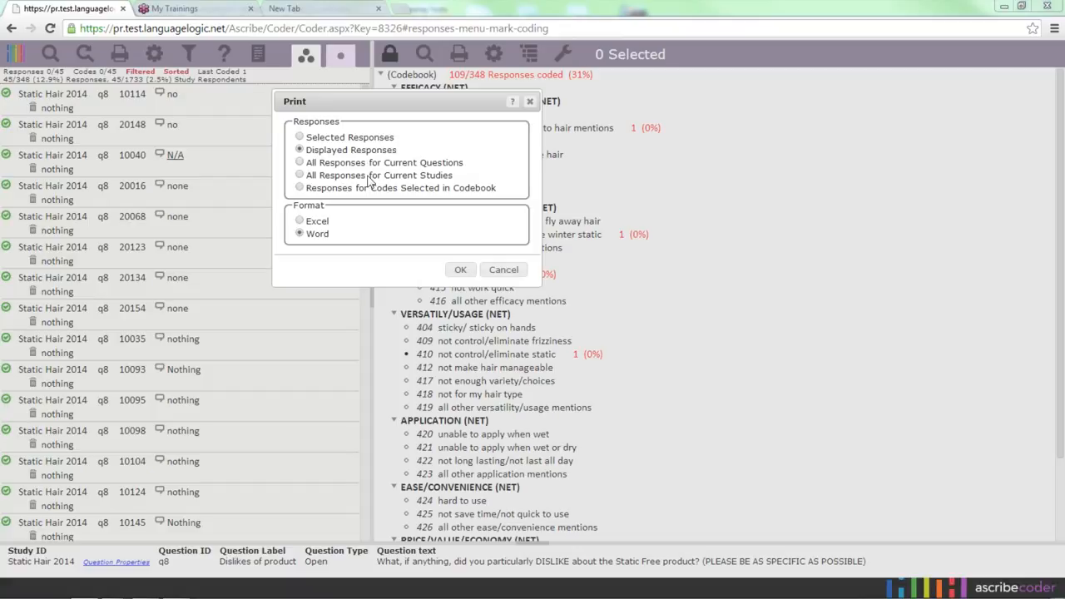
mouse_move(372, 195)
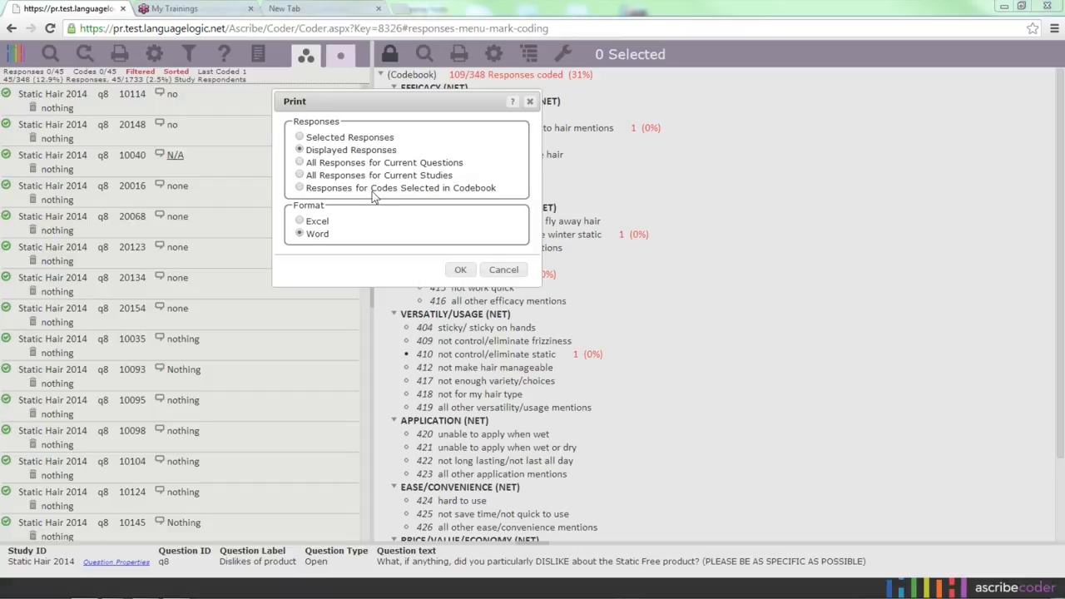